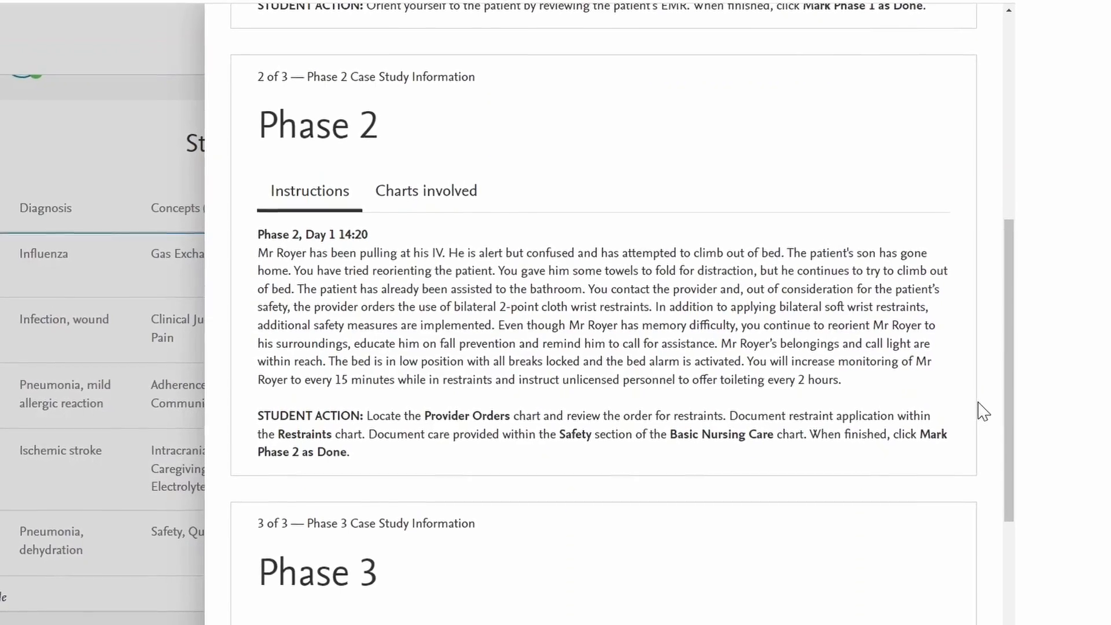
# - Scroll the case study overview for the 65-year-old pneumonia patient
pyautogui.scroll(-3)
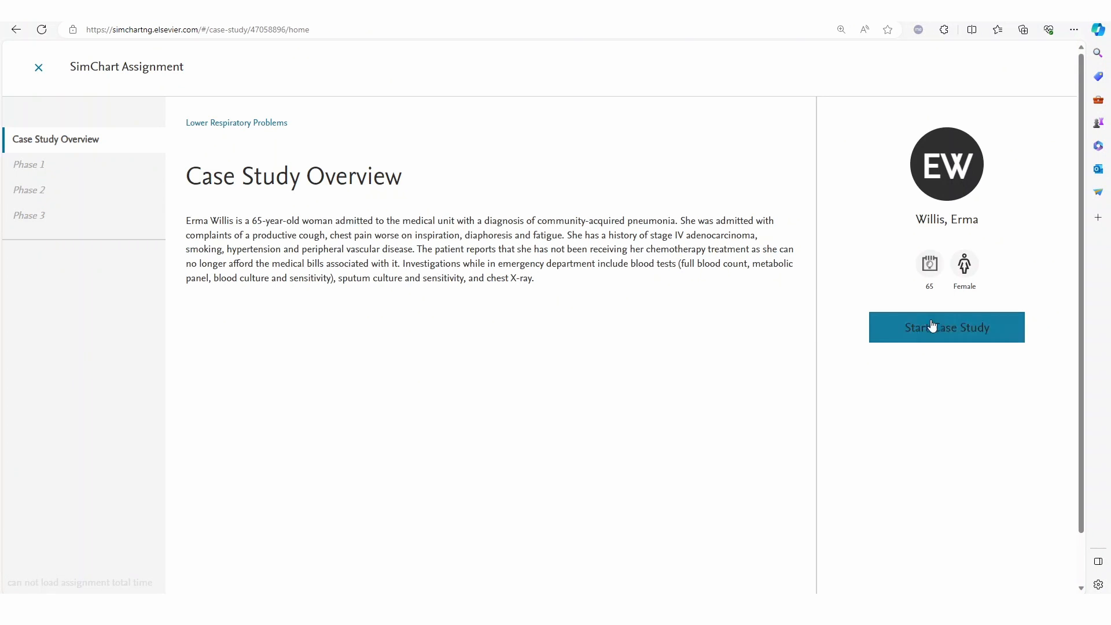
# - Start the case study and Phase 1, charting respirations 26, regular and shallow
pyautogui.click(947, 327)
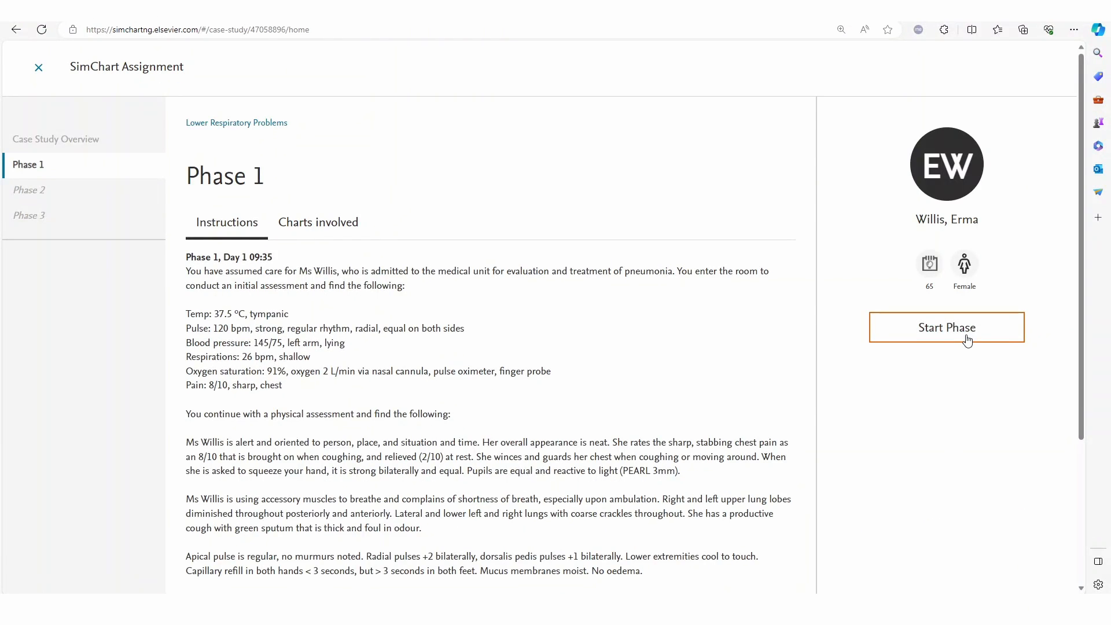
pyautogui.click(946, 328)
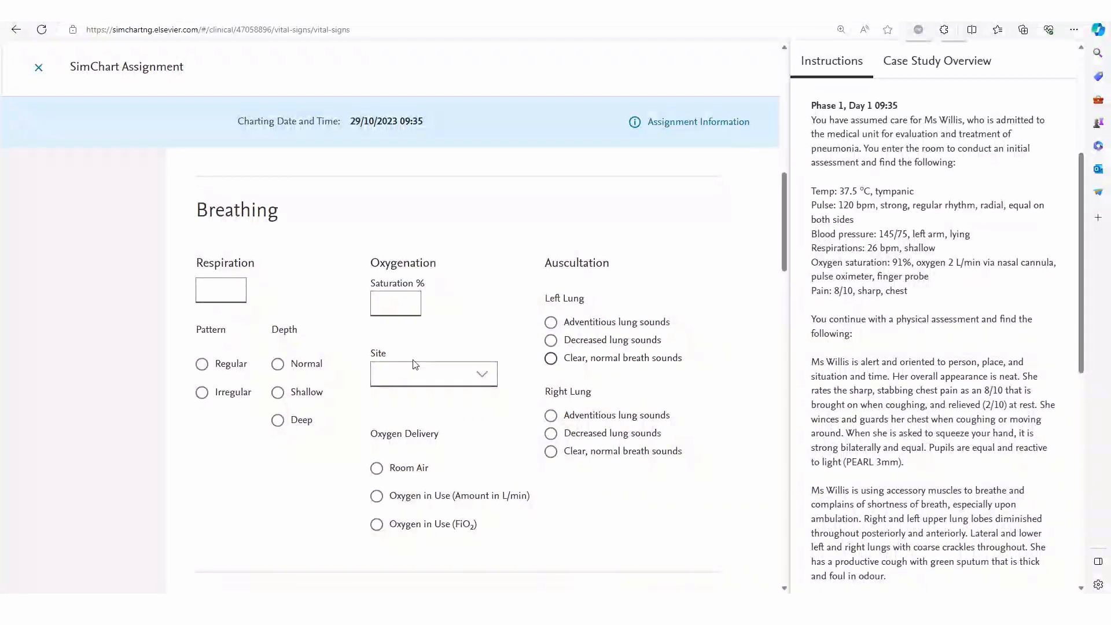
pyautogui.click(220, 290)
pyautogui.write('26')
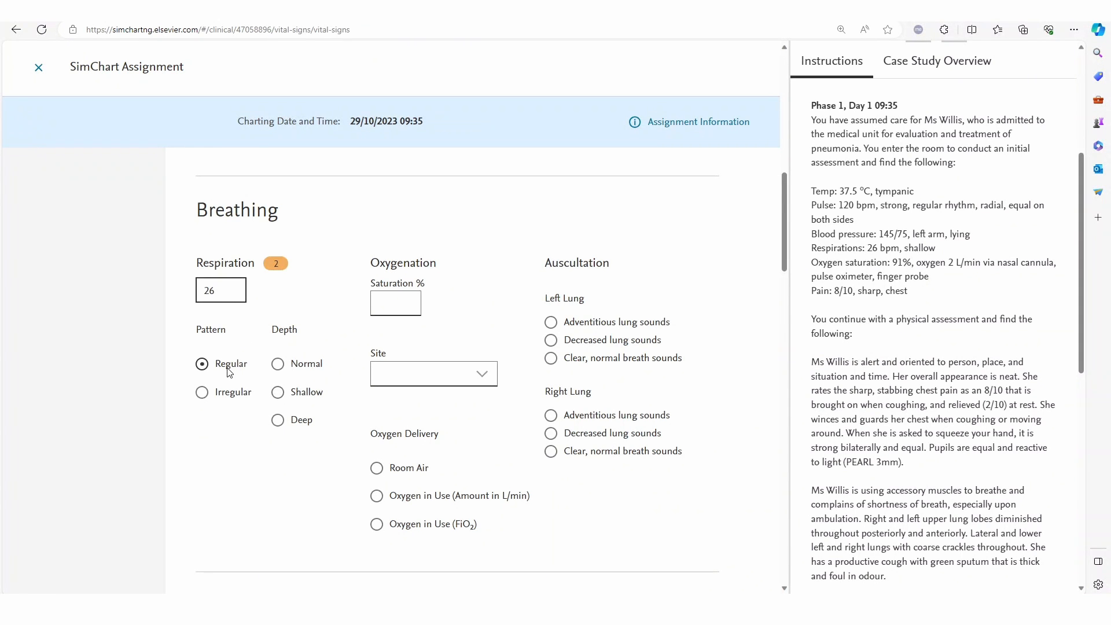
pyautogui.click(276, 392)
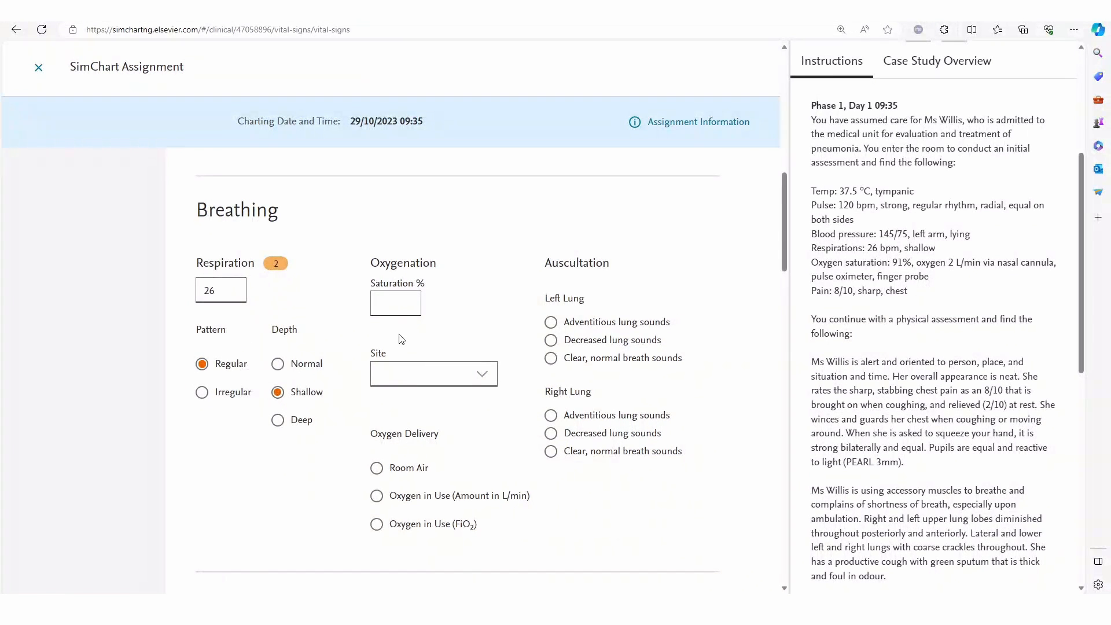
# - Record oxygen saturation 91% measured by digital probe on the finger
pyautogui.click(395, 302)
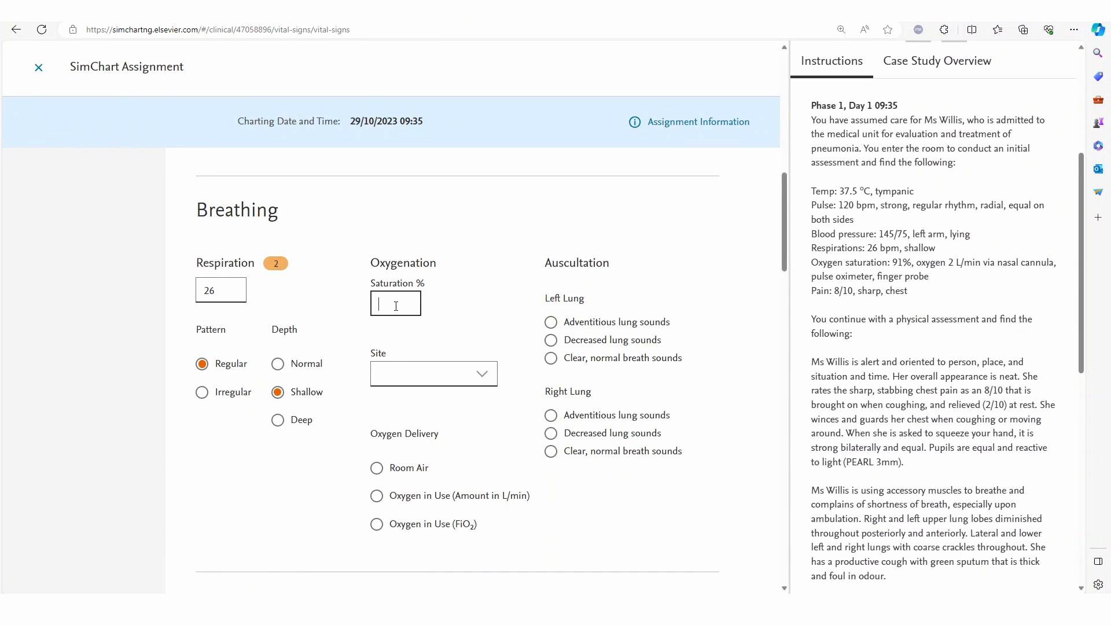
pyautogui.write('91')
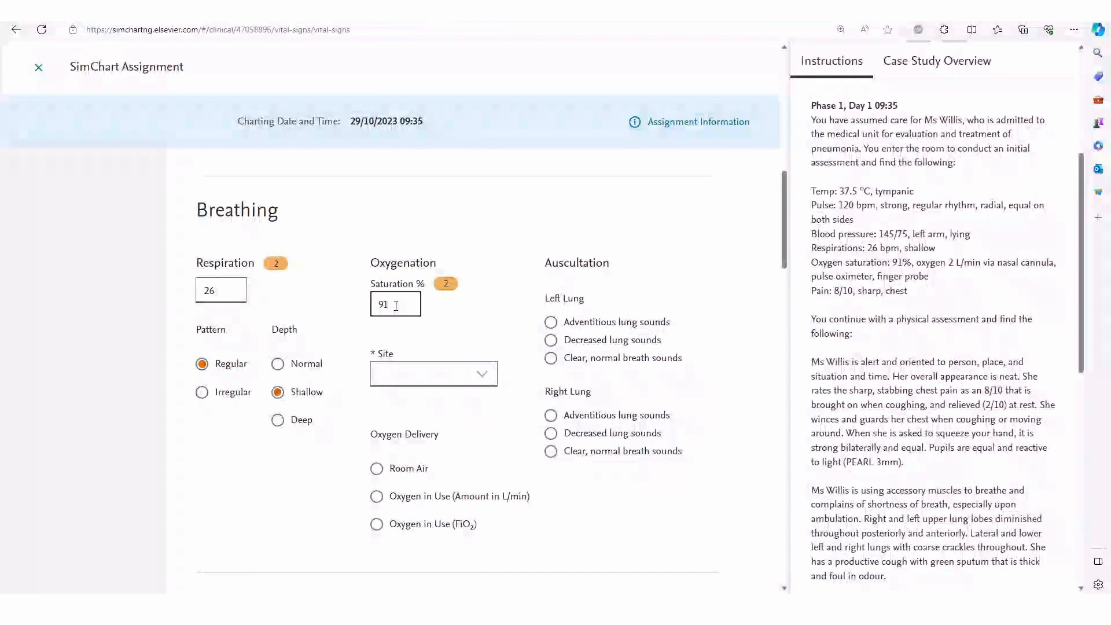
pyautogui.click(433, 374)
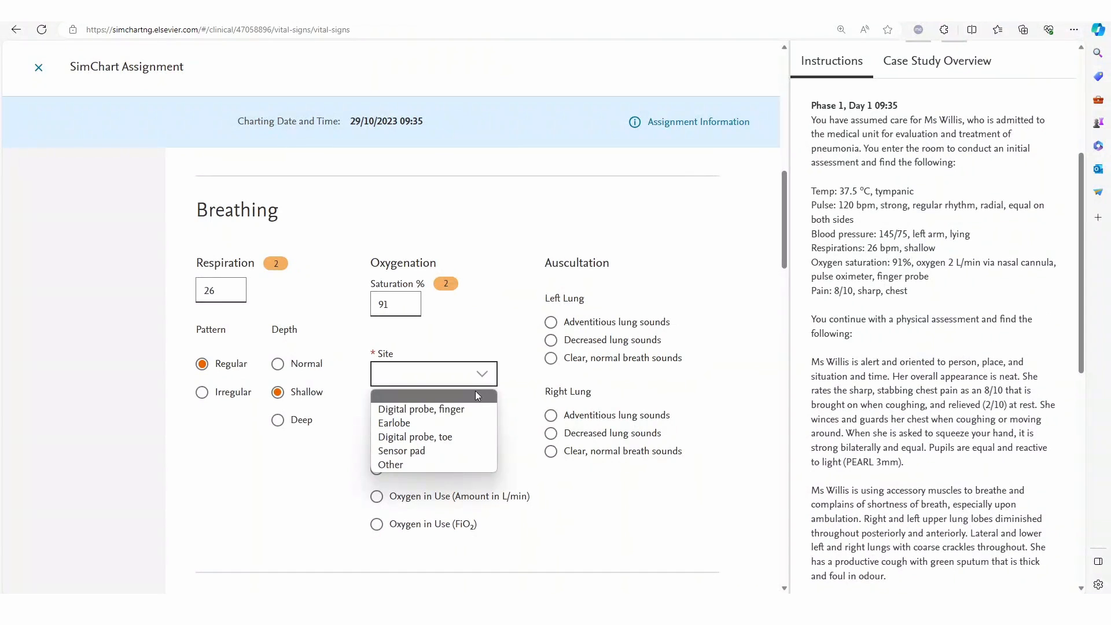
pyautogui.click(421, 409)
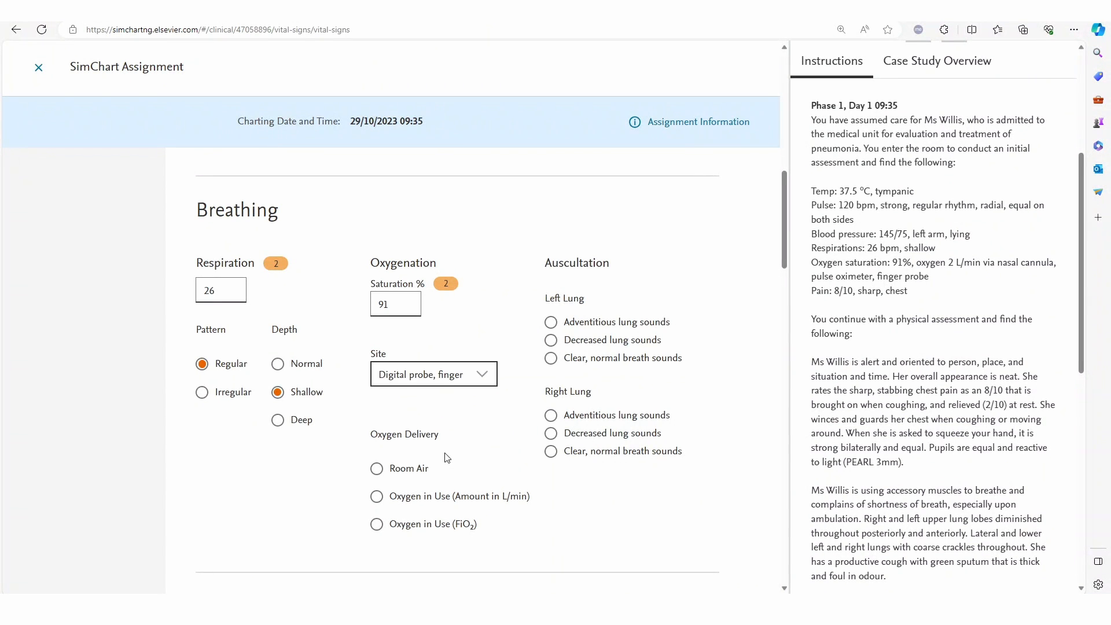
# - Record oxygen in use at 2 L/min delivered via nasal cannula
pyautogui.click(376, 496)
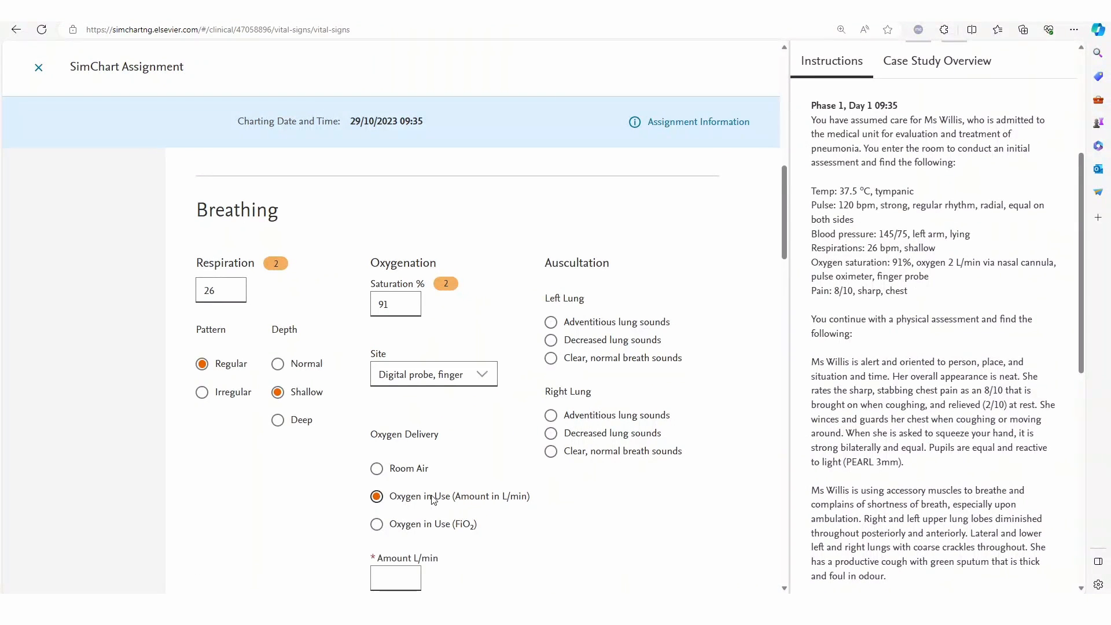
pyautogui.write('2')
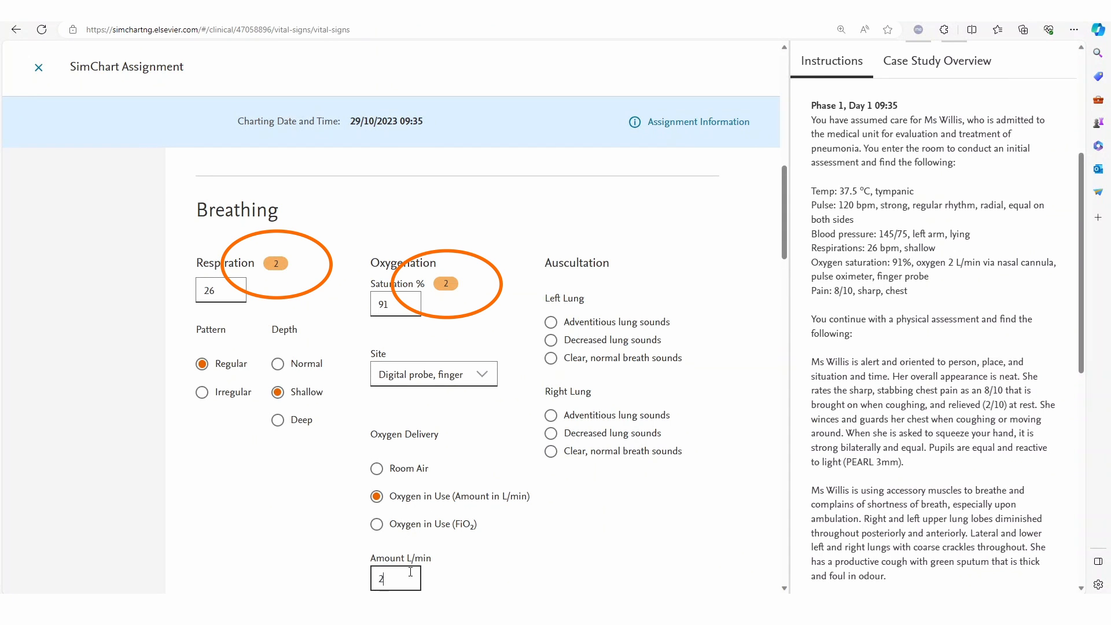
pyautogui.scroll(-3)
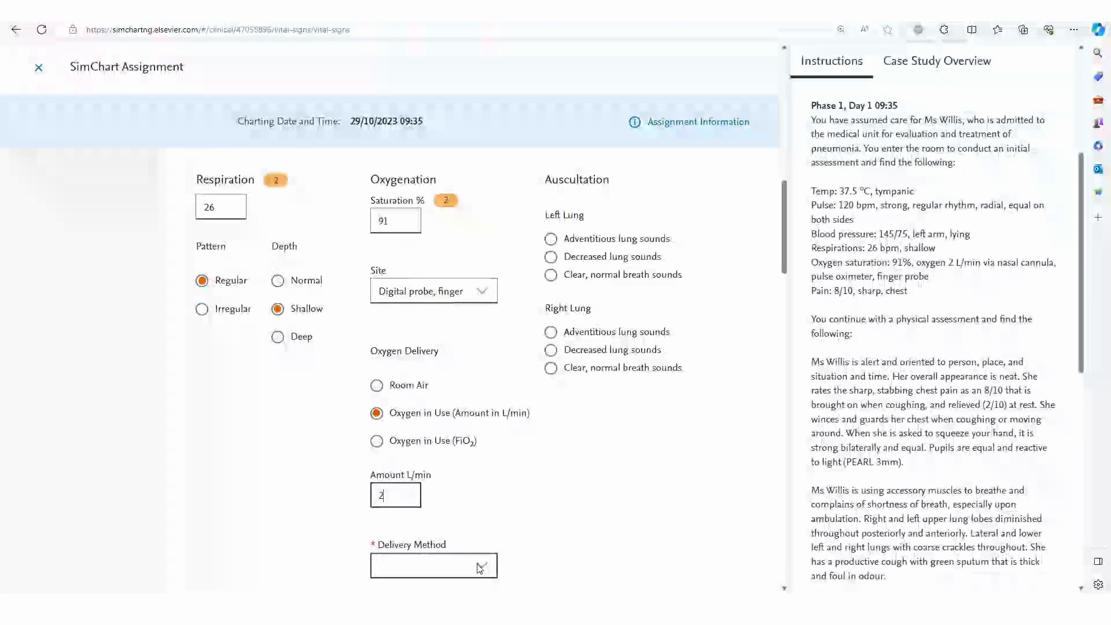
pyautogui.click(433, 565)
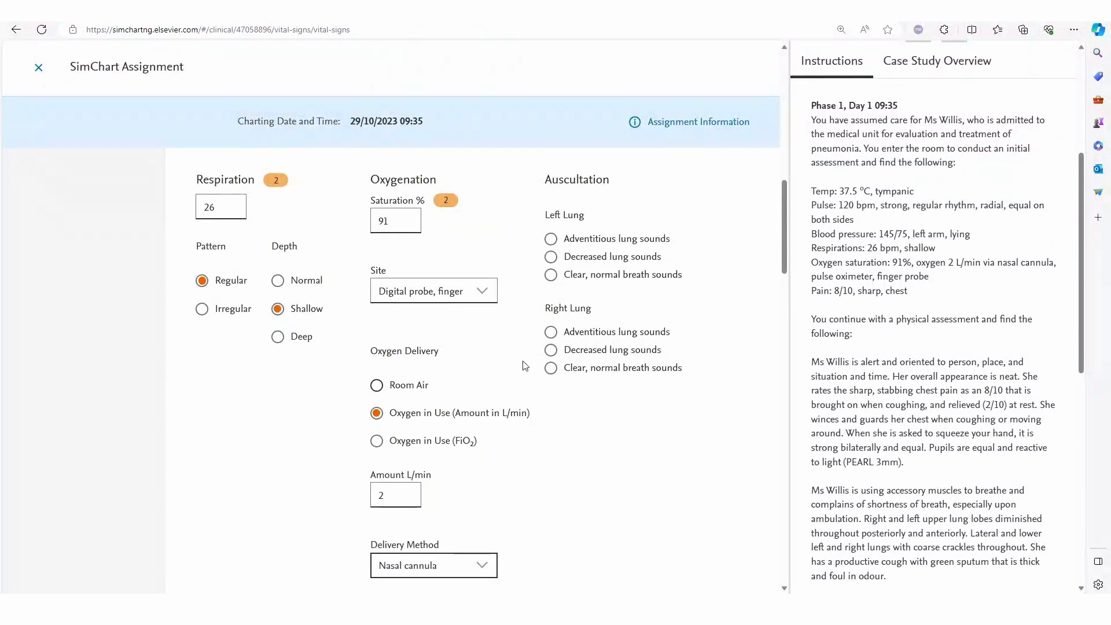
pyautogui.scroll(-3)
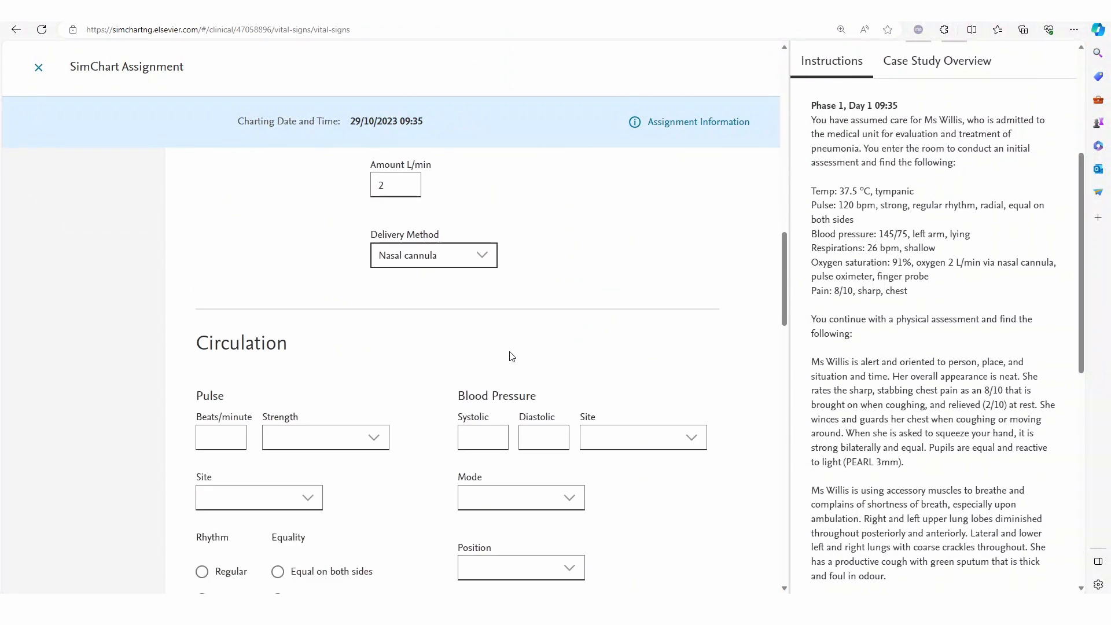
# - Chart pulse 120 beats/minute, strong, radial site, regular rhythm
pyautogui.scroll(-3)
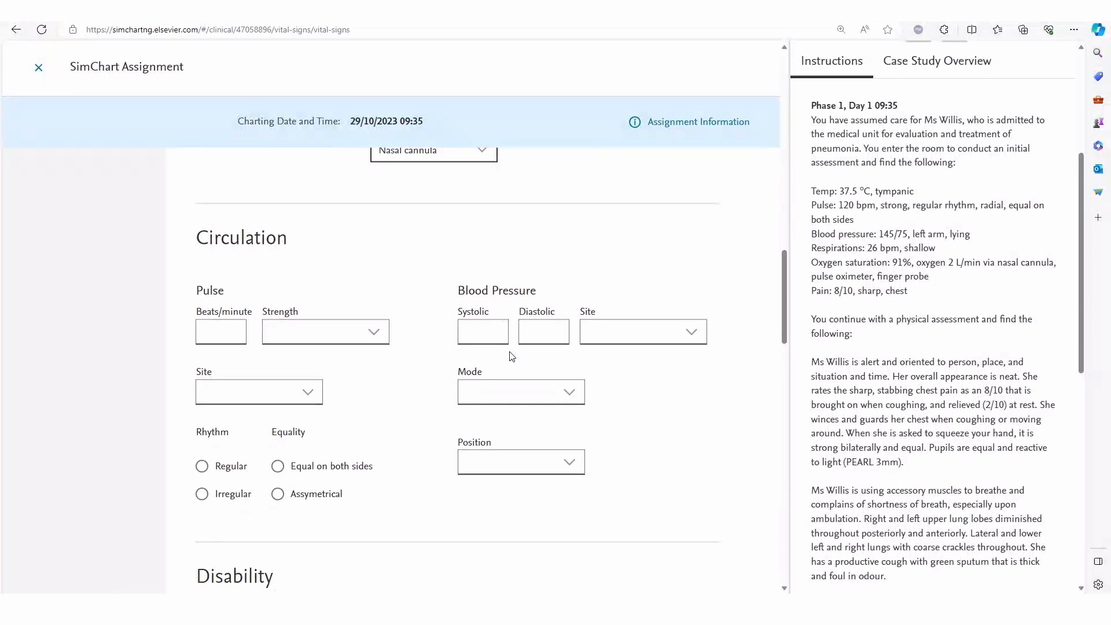
pyautogui.scroll(-3)
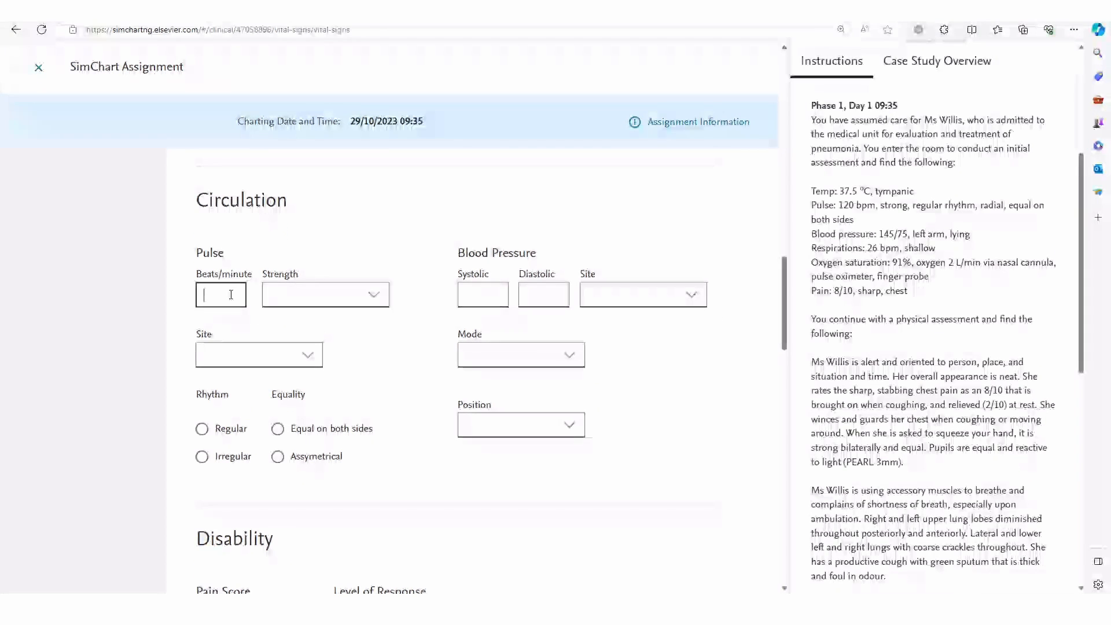
pyautogui.write('120')
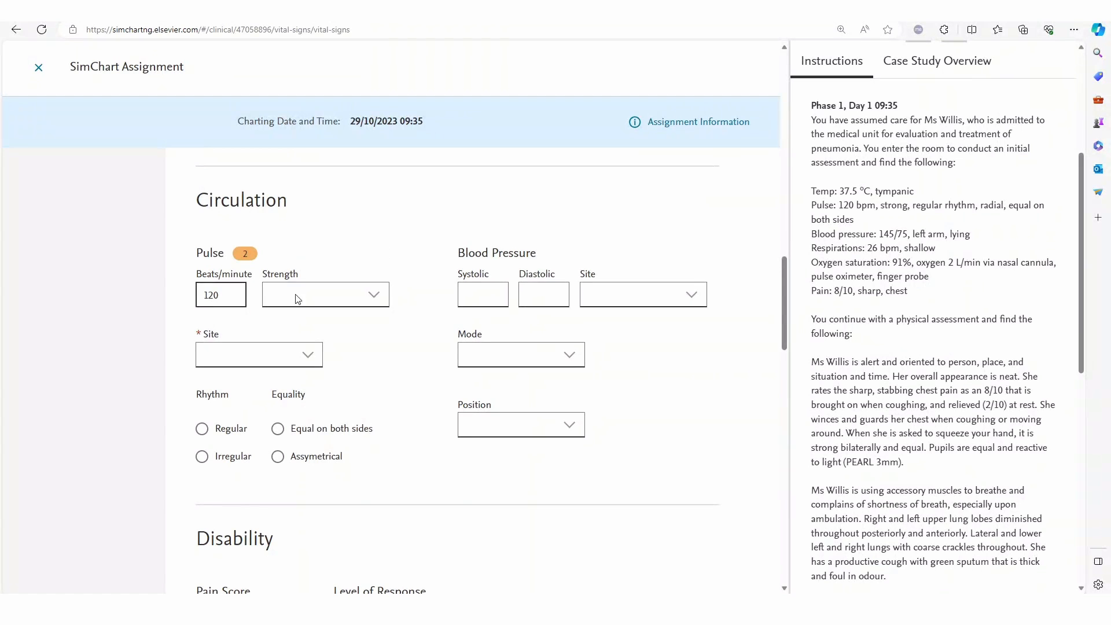
pyautogui.click(324, 294)
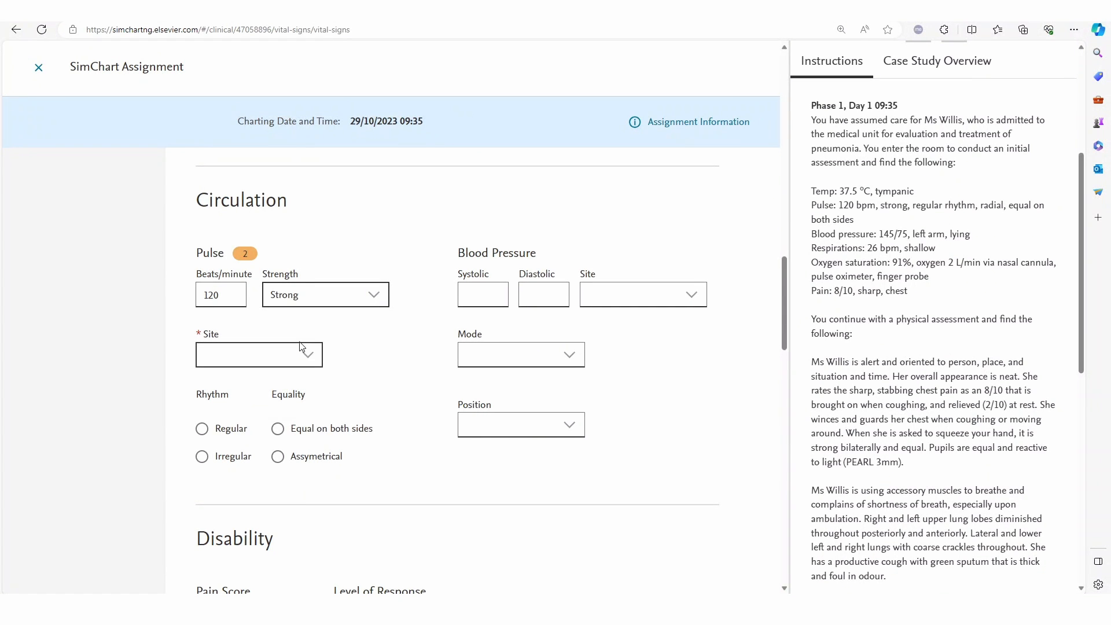
pyautogui.click(258, 354)
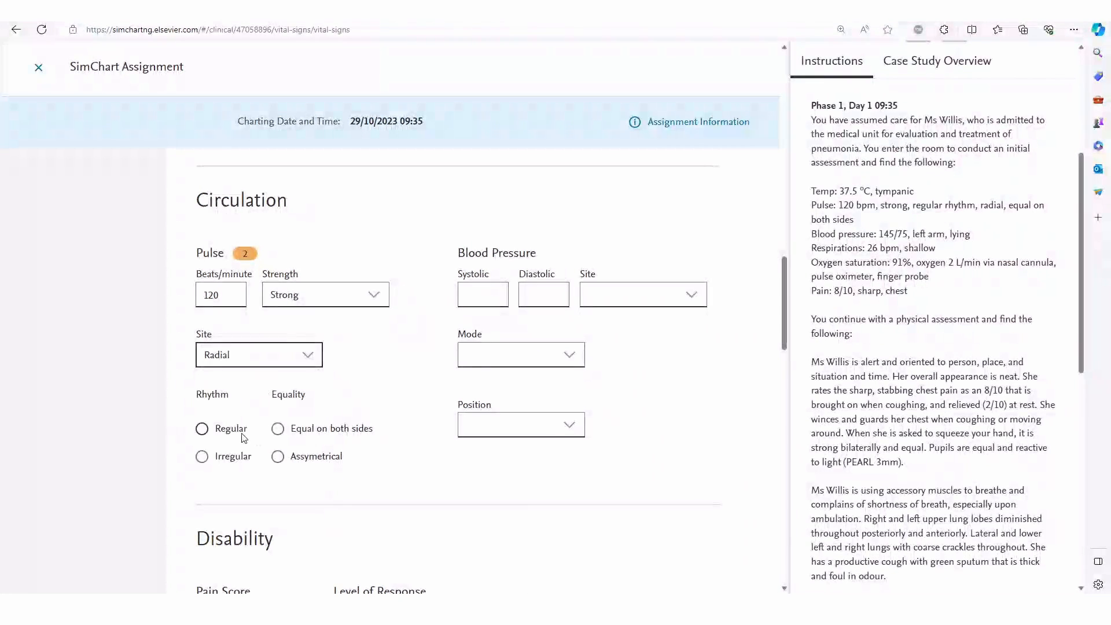
pyautogui.click(277, 429)
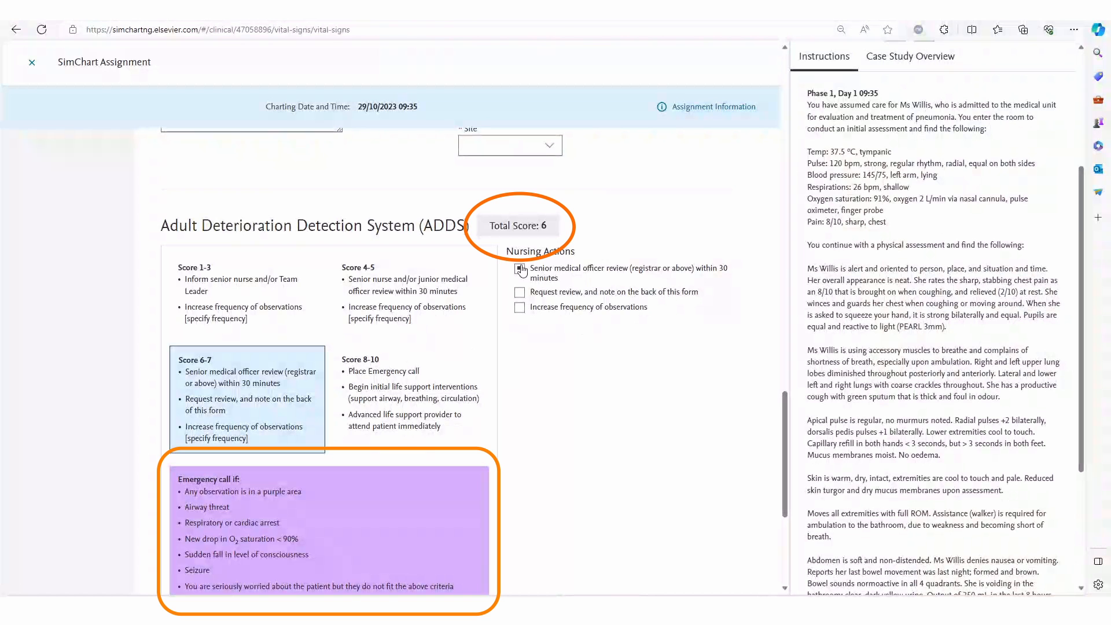
# - Tick senior medical officer review within 30 minutes as the ADDS score 6 action
pyautogui.click(519, 270)
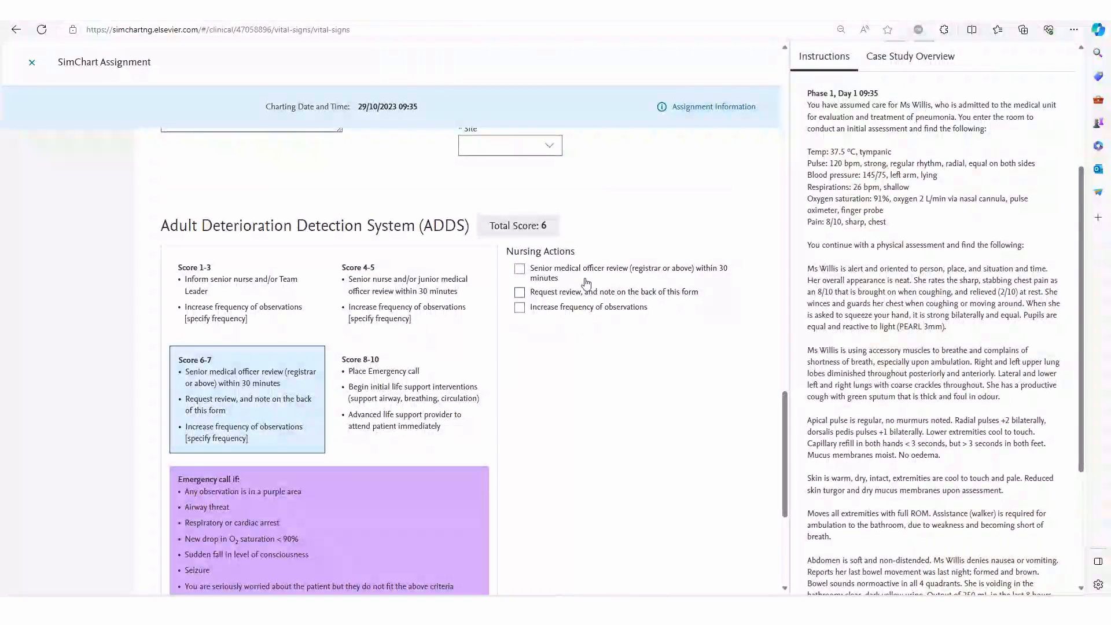
pyautogui.click(520, 271)
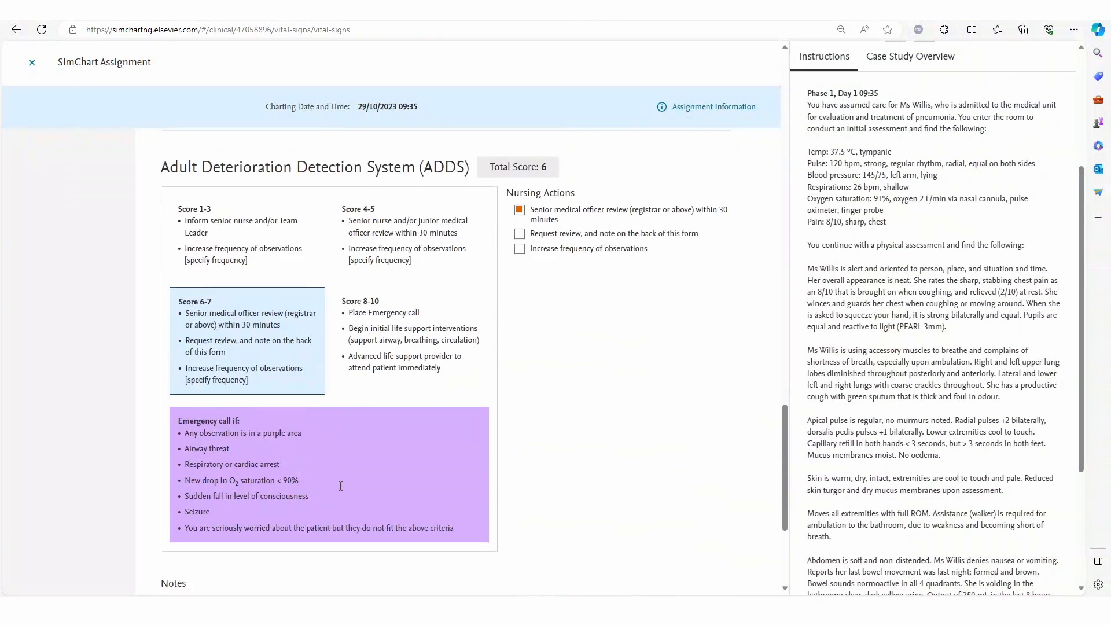
pyautogui.scroll(-3)
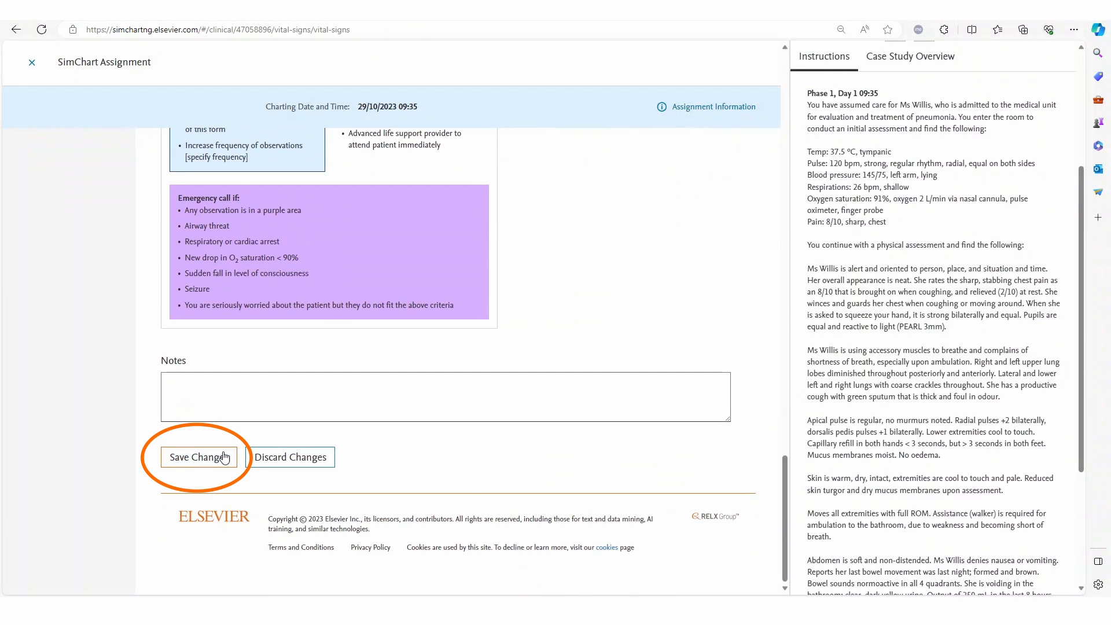
# - Save the vital signs and mark use of accessory muscles for respiratory effort
pyautogui.click(199, 457)
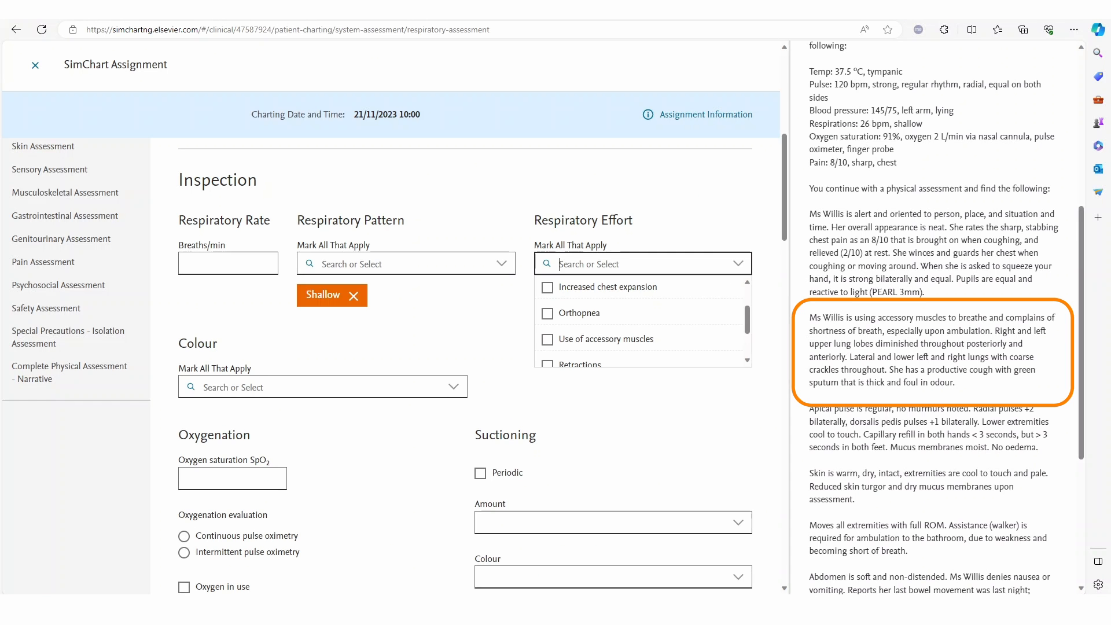
pyautogui.click(547, 339)
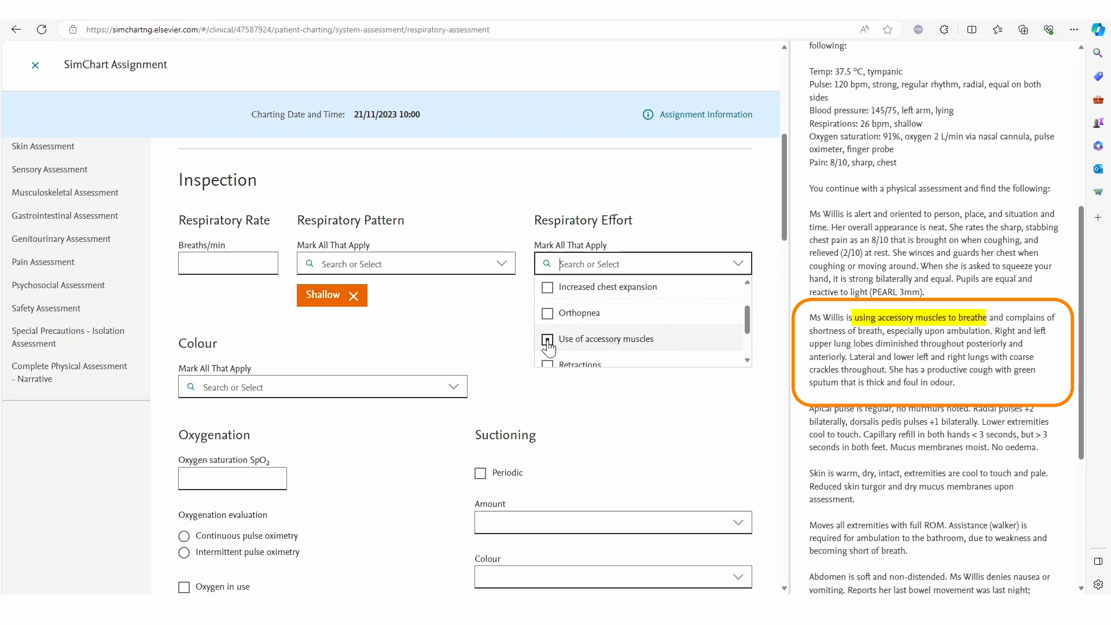
pyautogui.click(548, 339)
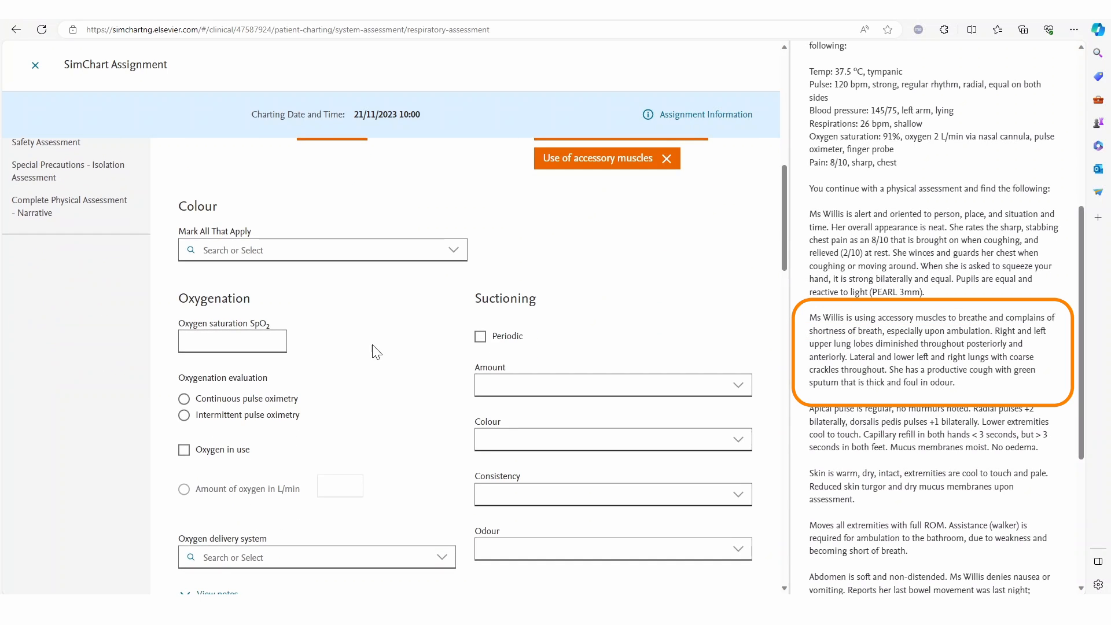
# - Record diminished breath sounds at the upper left posterior and save the respiratory assessment
pyautogui.click(316, 349)
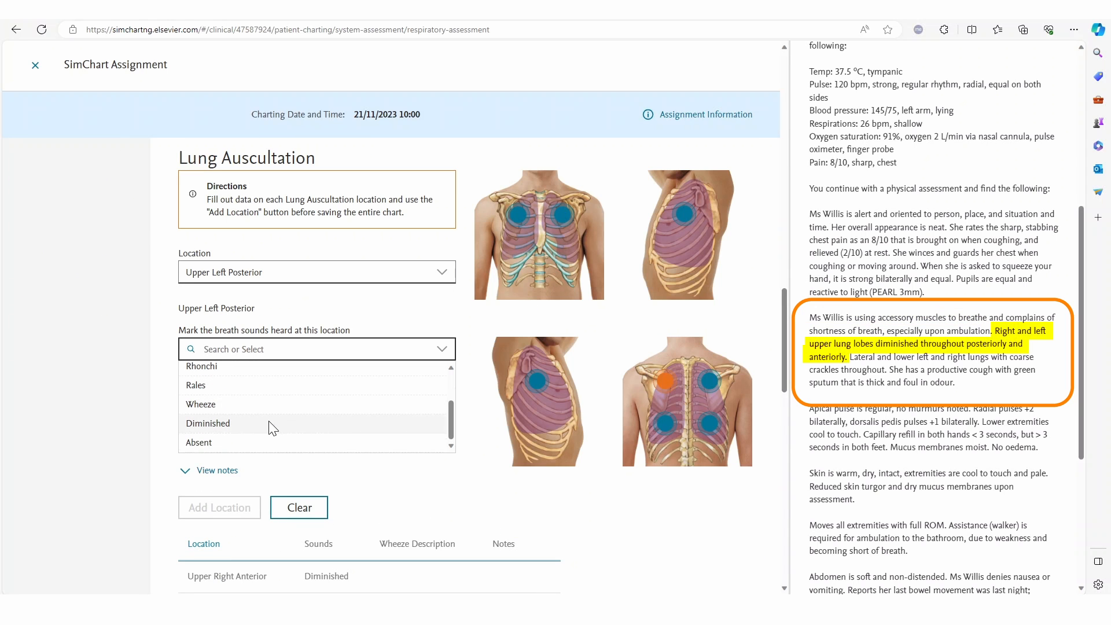
pyautogui.click(207, 424)
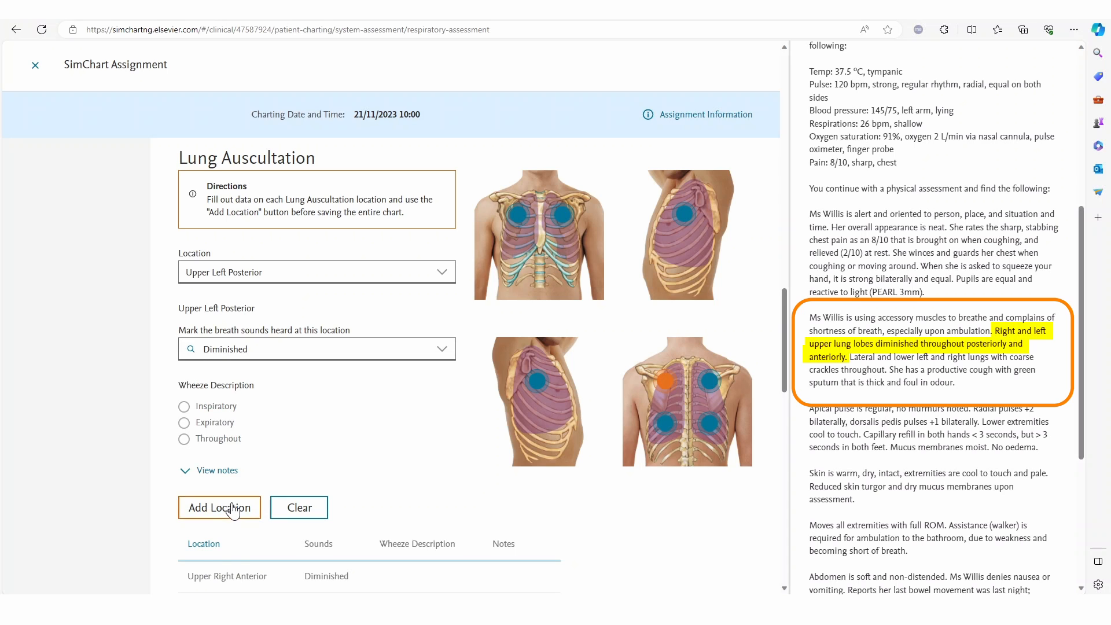
pyautogui.click(220, 507)
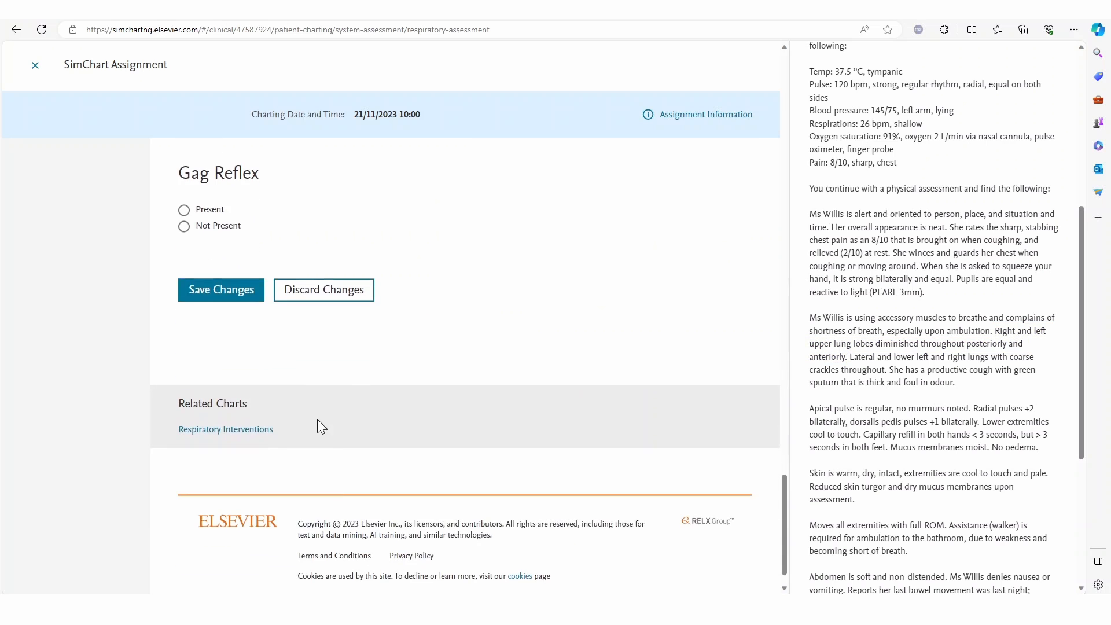
pyautogui.click(220, 285)
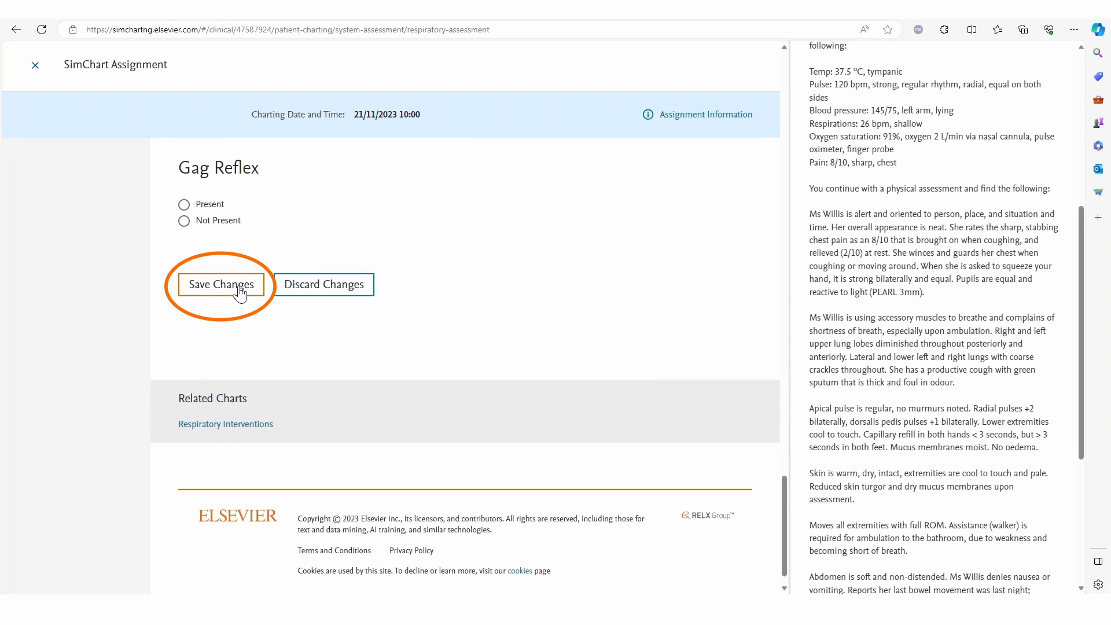
pyautogui.click(221, 285)
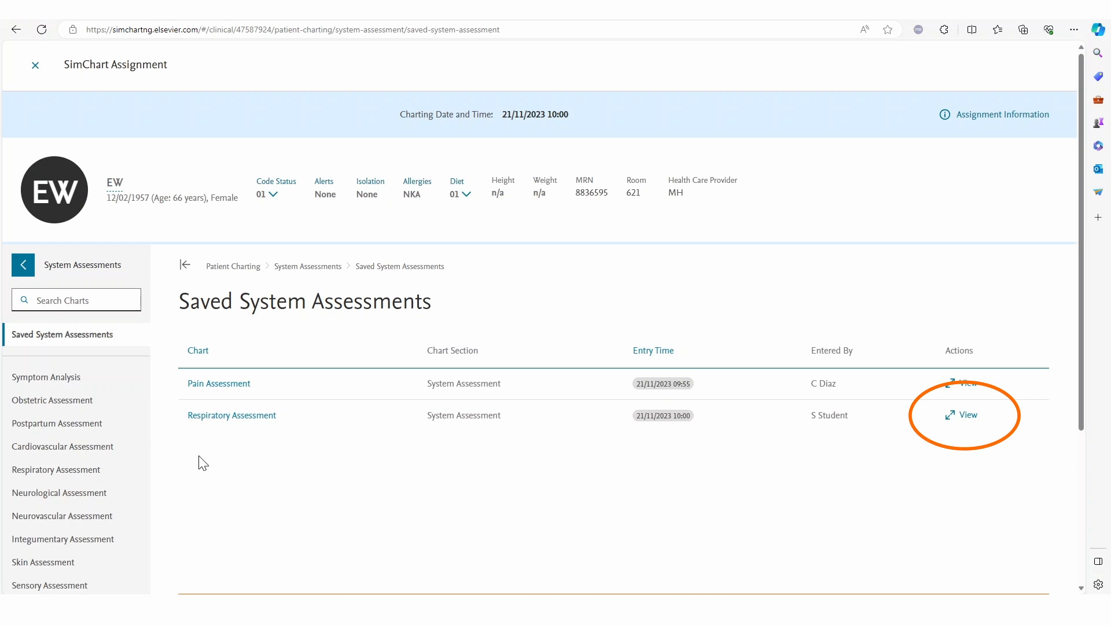
# - Review the saved respiratory assessment in its View Chart panel
pyautogui.click(961, 415)
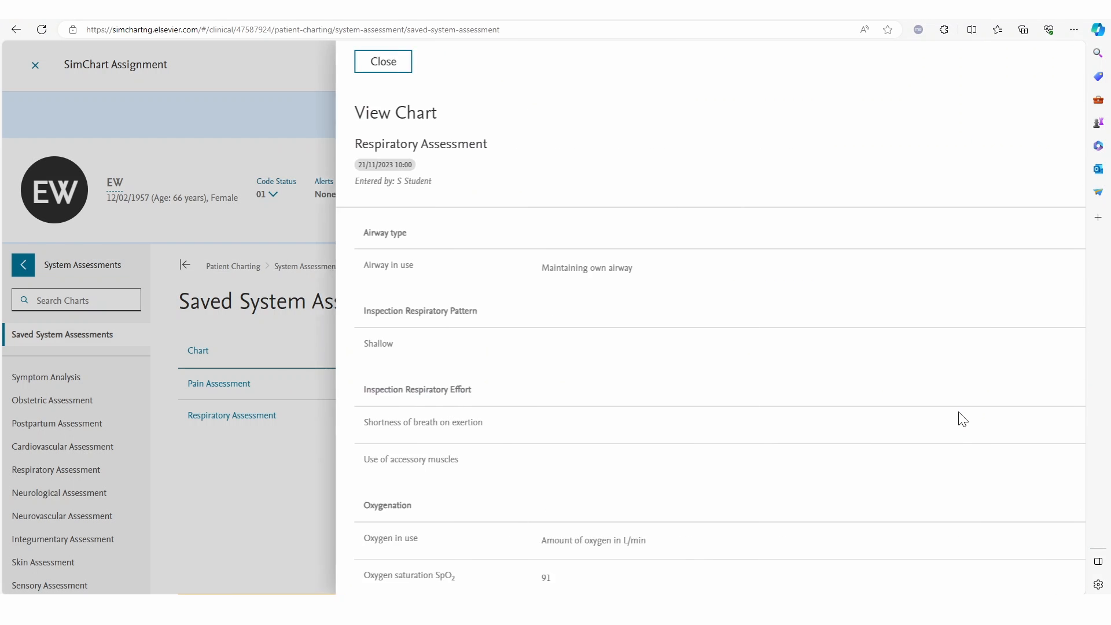
pyautogui.scroll(-3)
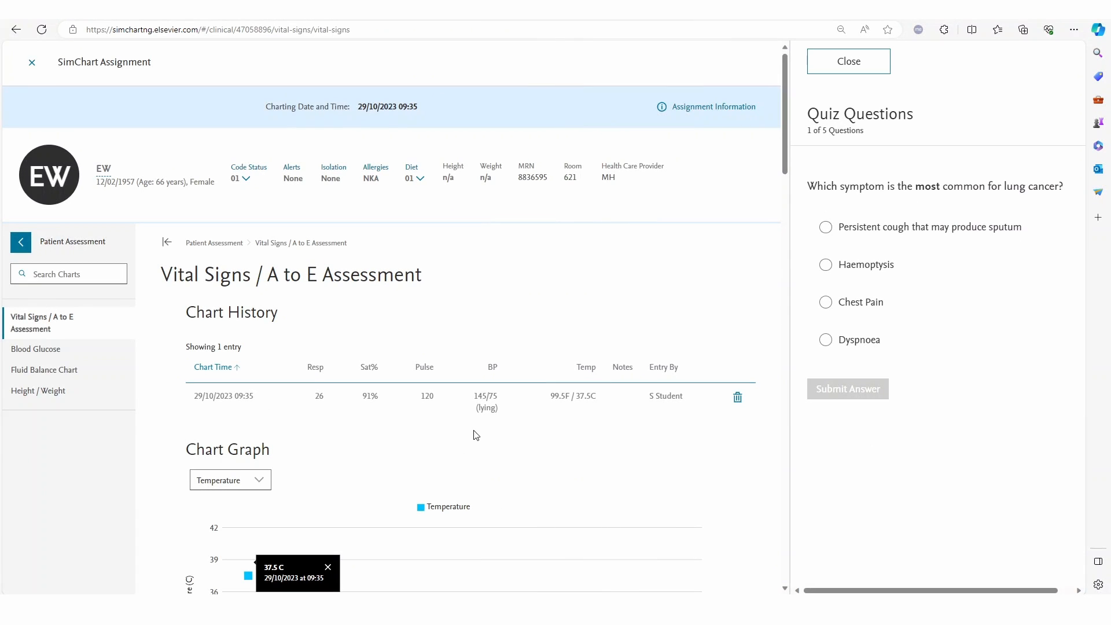
# - Answer chest pain, submit it, and pick a finding for the second pneumonia question
pyautogui.click(826, 302)
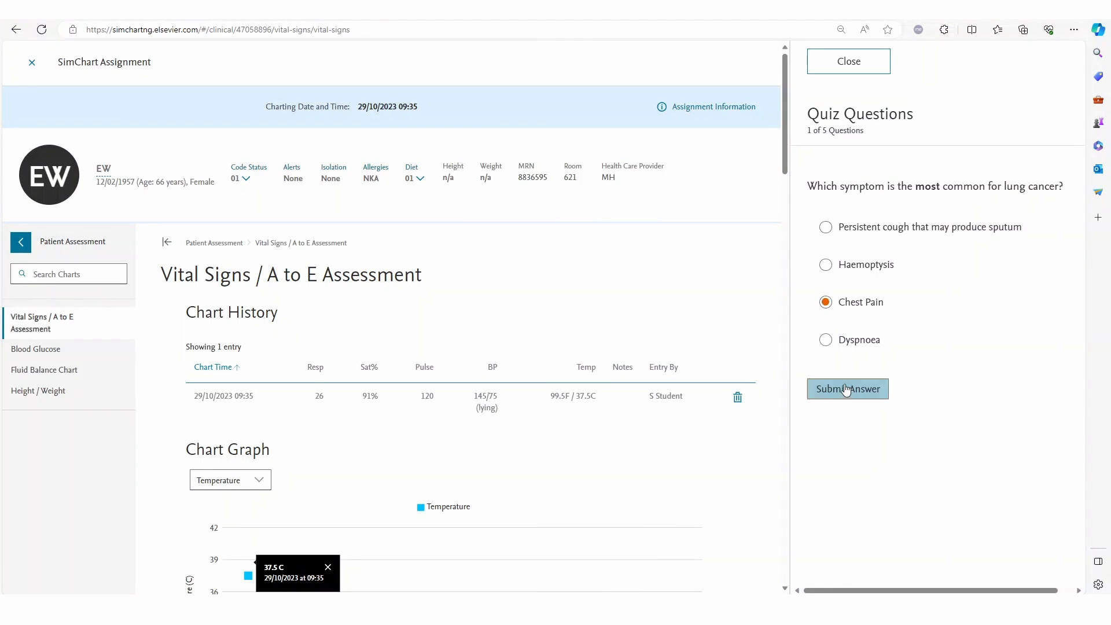
pyautogui.click(847, 389)
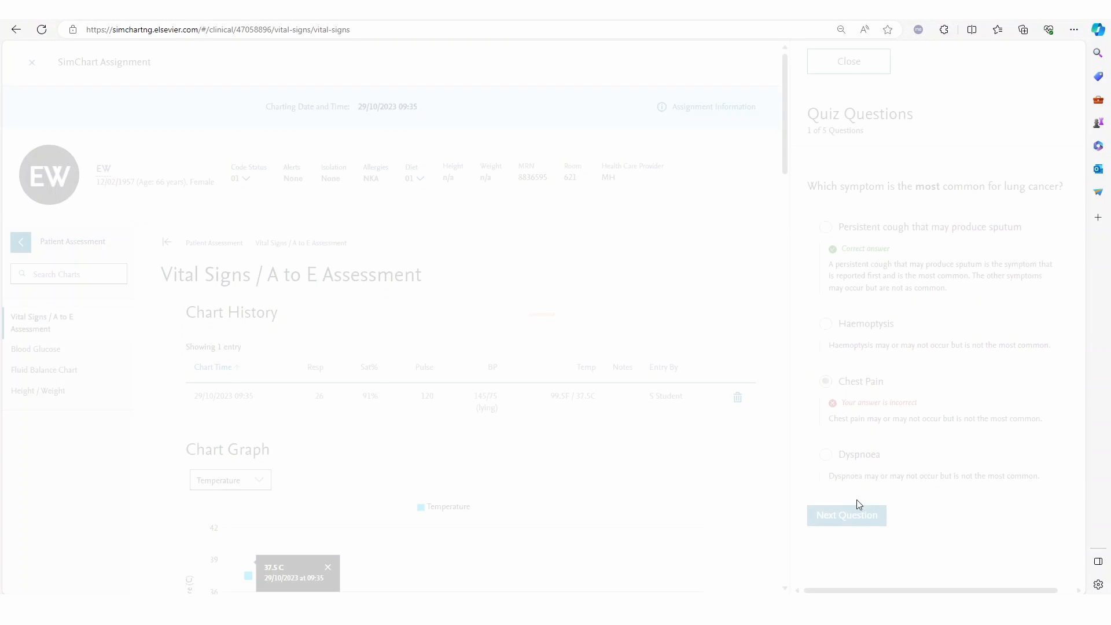
pyautogui.click(847, 515)
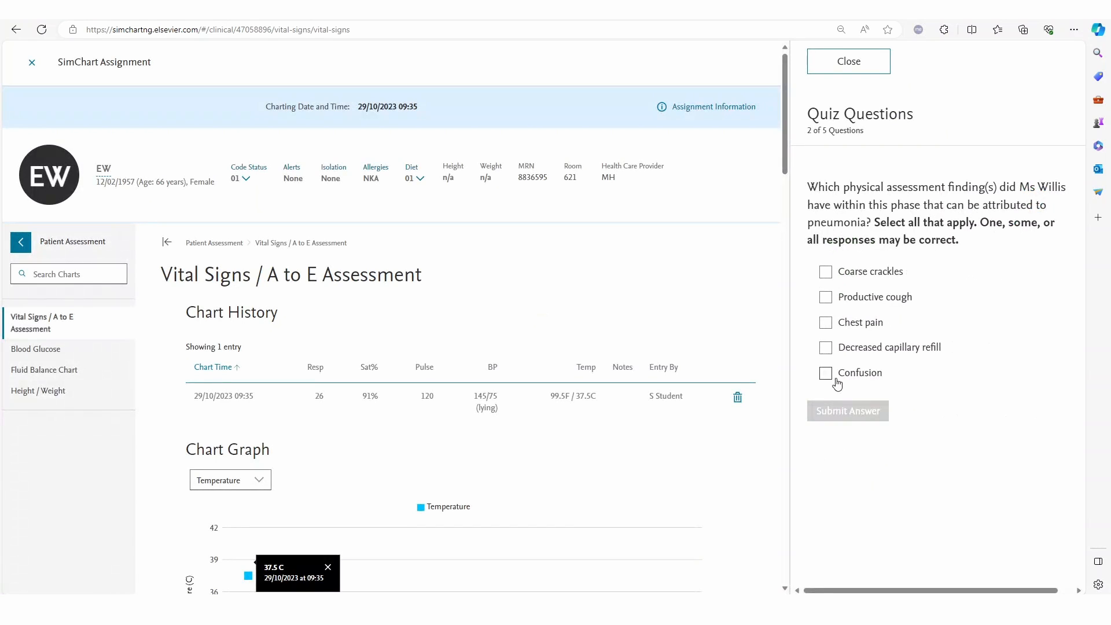
pyautogui.click(825, 347)
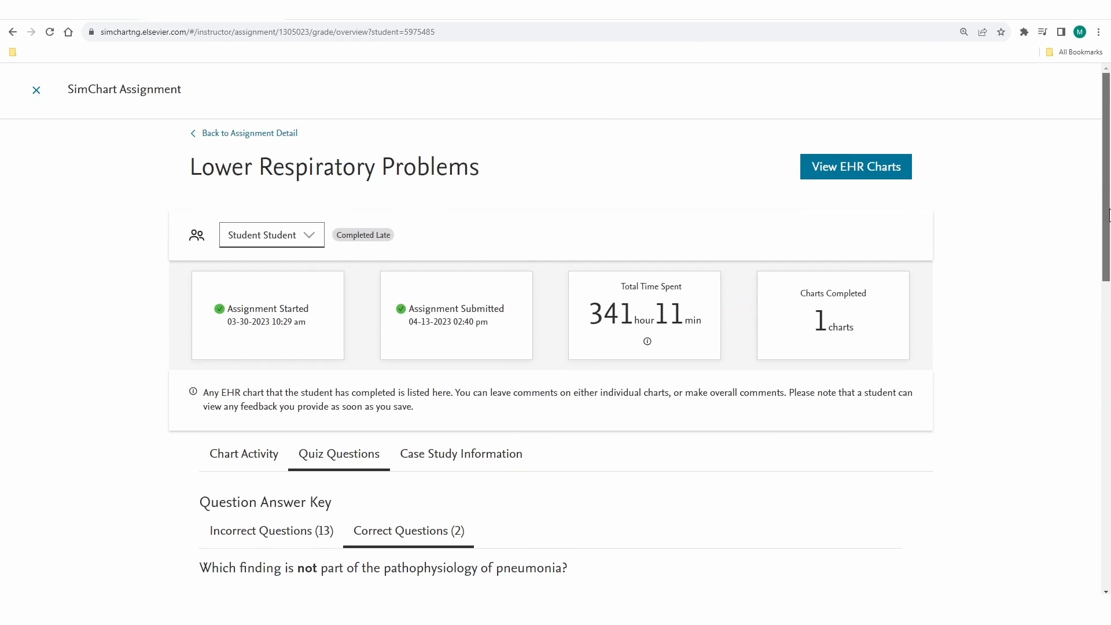
# - Scroll the Lower Respiratory Problems quiz answer key
pyautogui.scroll(-3)
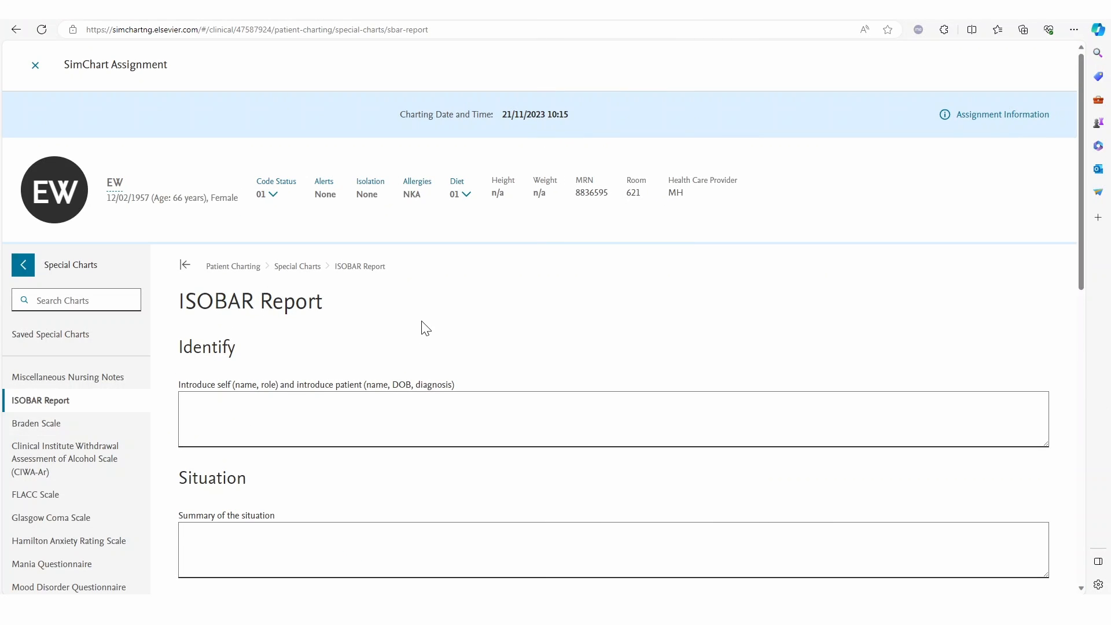
# - Enter Willis admitted for pneumonia, BP 145/75, and 'Request for medical review' in the ISOBAR report
pyautogui.write('Mr Wi')
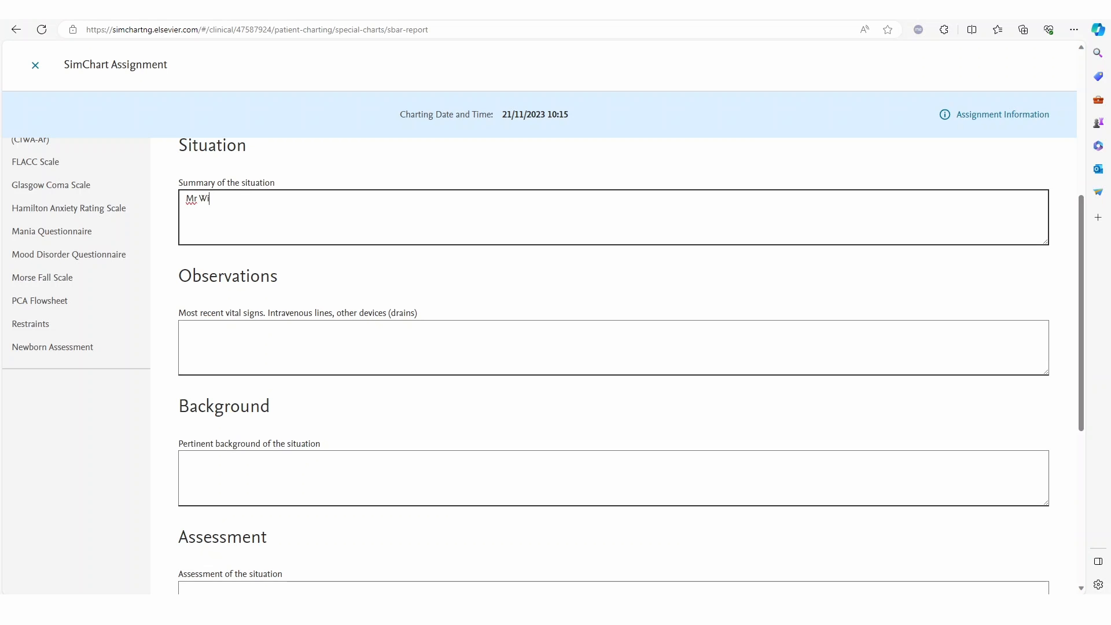
pyautogui.write('llis admitted for treatment of pne')
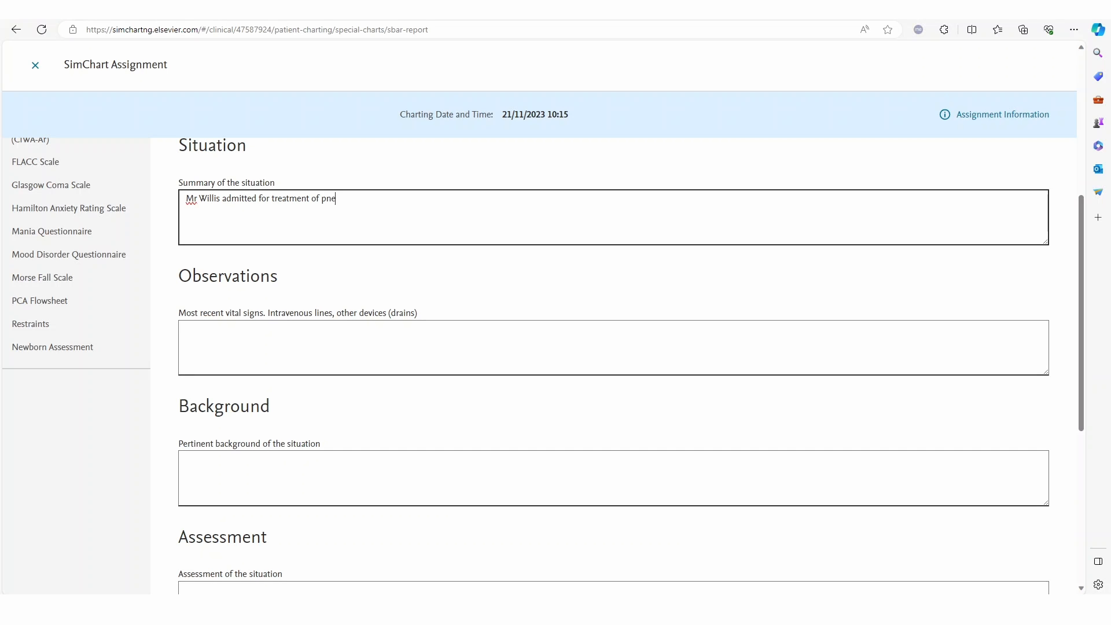
pyautogui.write('BP: 145/')
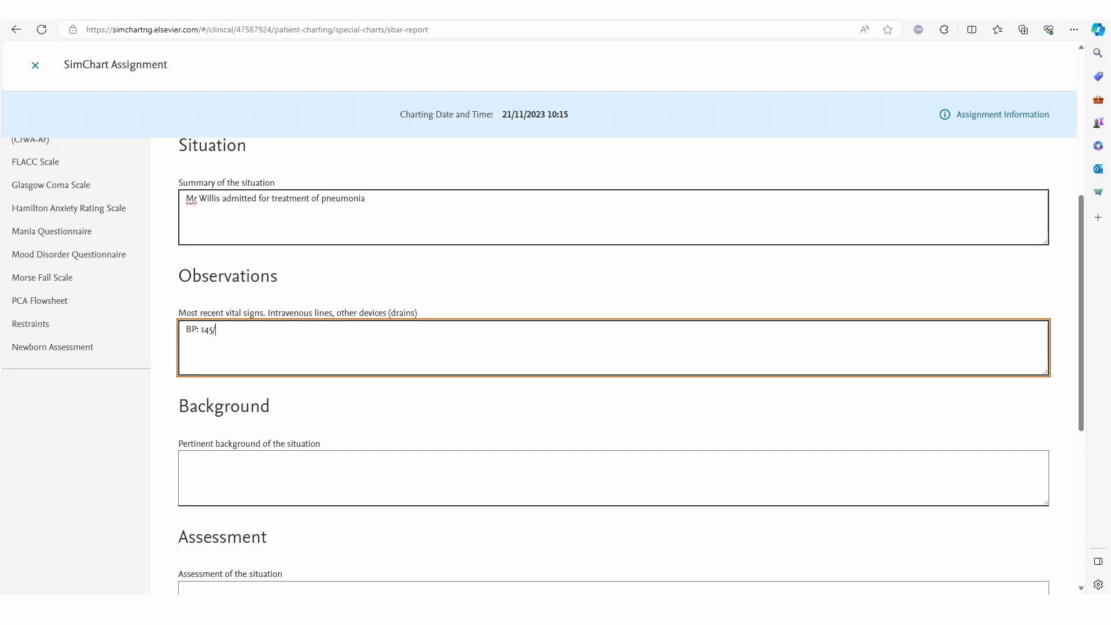
pyautogui.write('75')
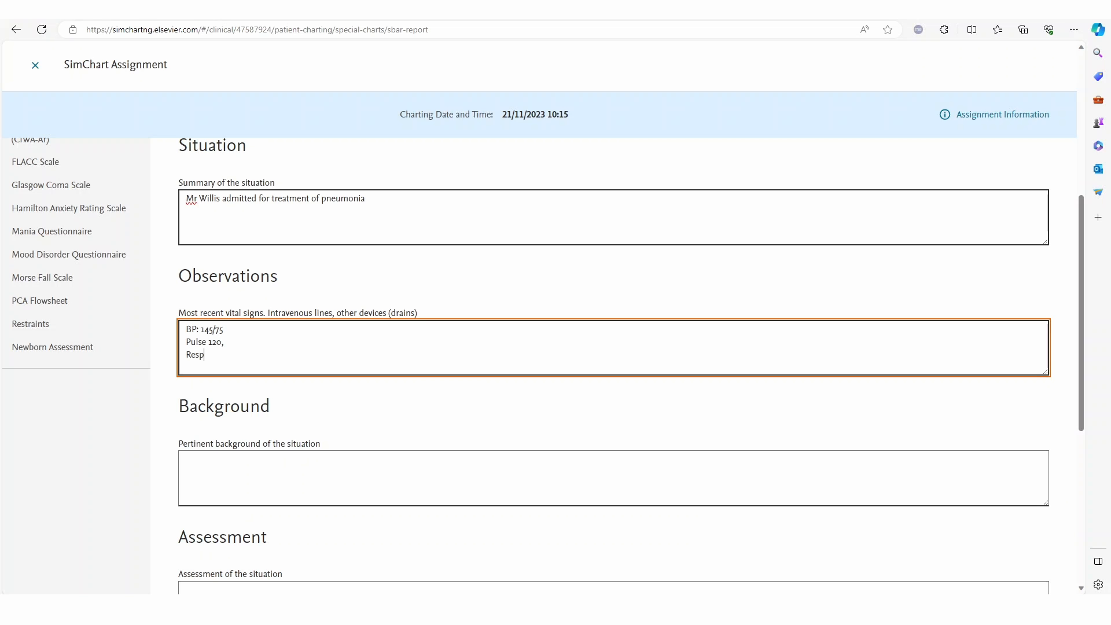
pyautogui.scroll(-3)
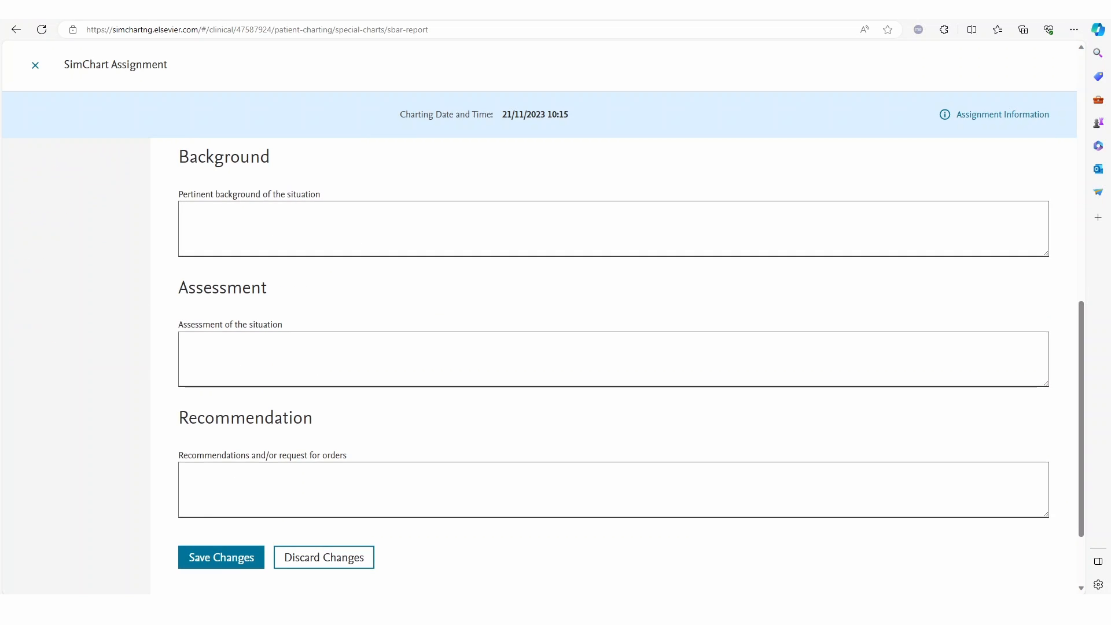
pyautogui.write('Request for medical review')
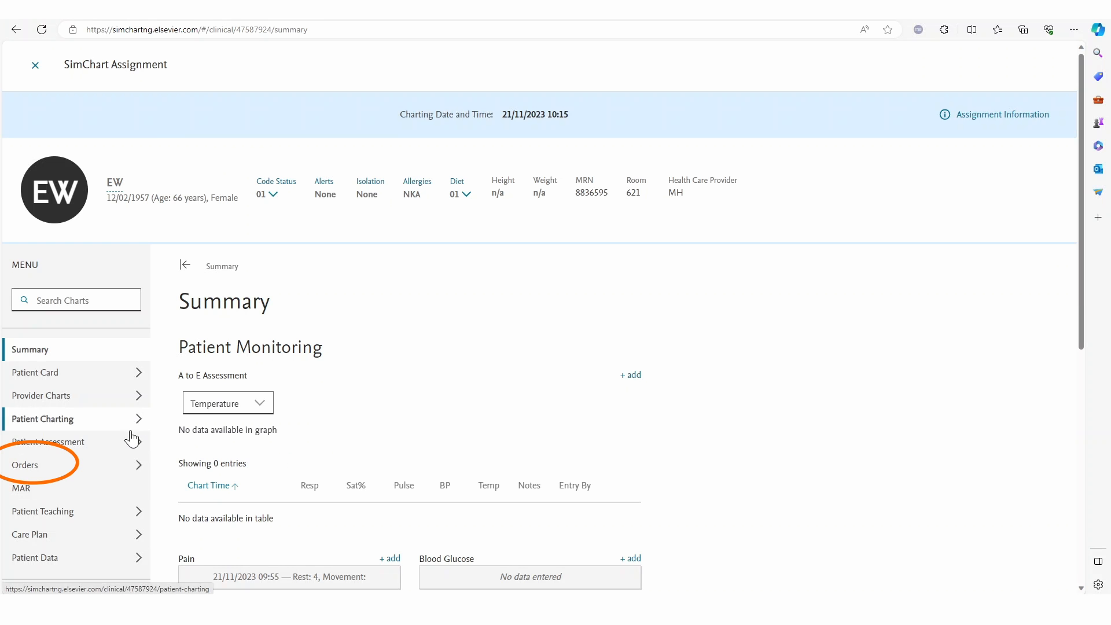
# - View the Laboratory orders with the completed sputum culture and pending blood tests
pyautogui.click(24, 466)
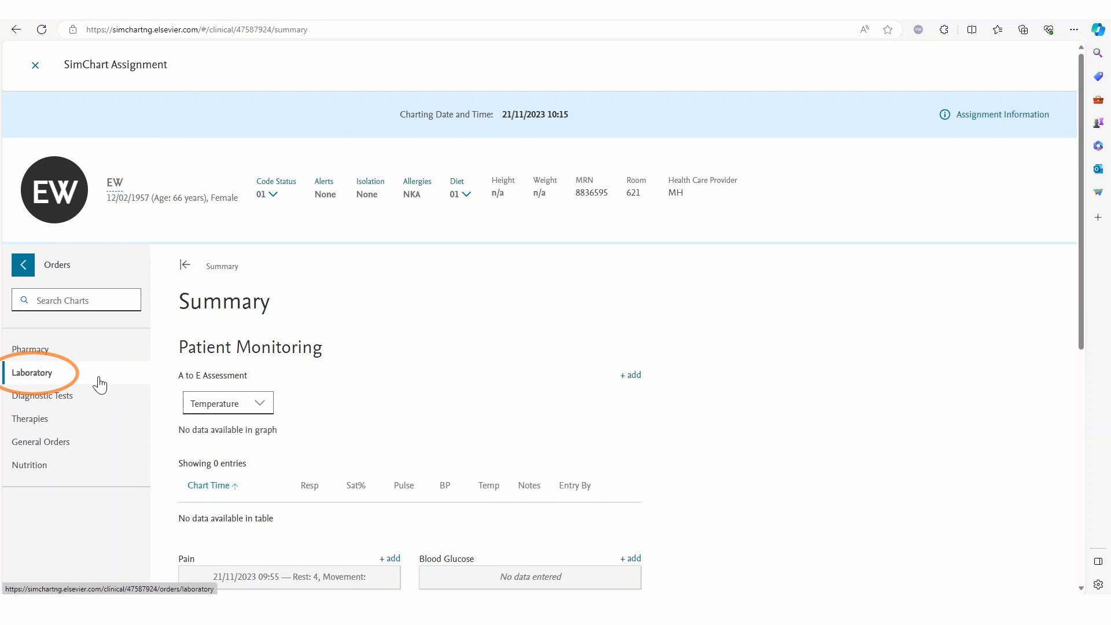
pyautogui.click(33, 372)
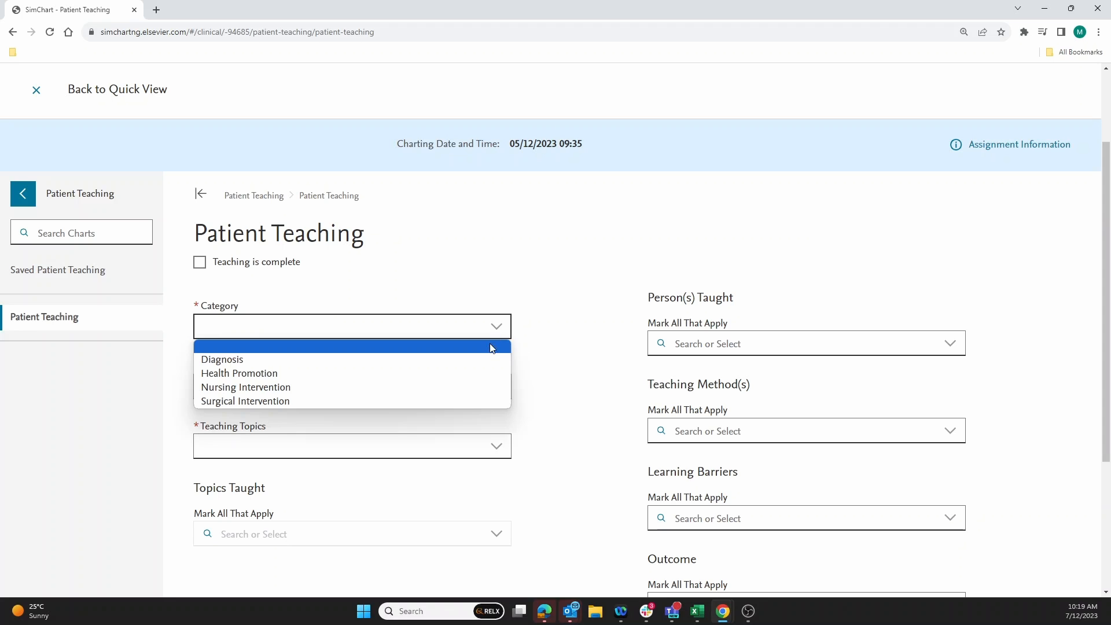
pyautogui.click(246, 387)
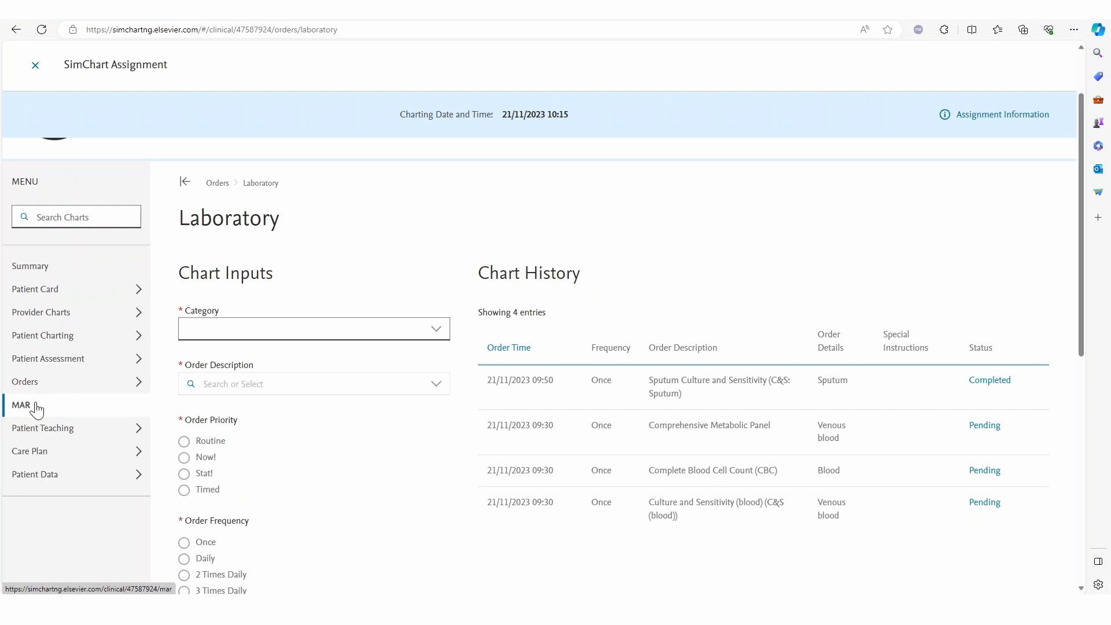
# - Document Ceftriaxone given at 09:00 with initials in the MAR and save, moving to Phase 3
pyautogui.click(21, 405)
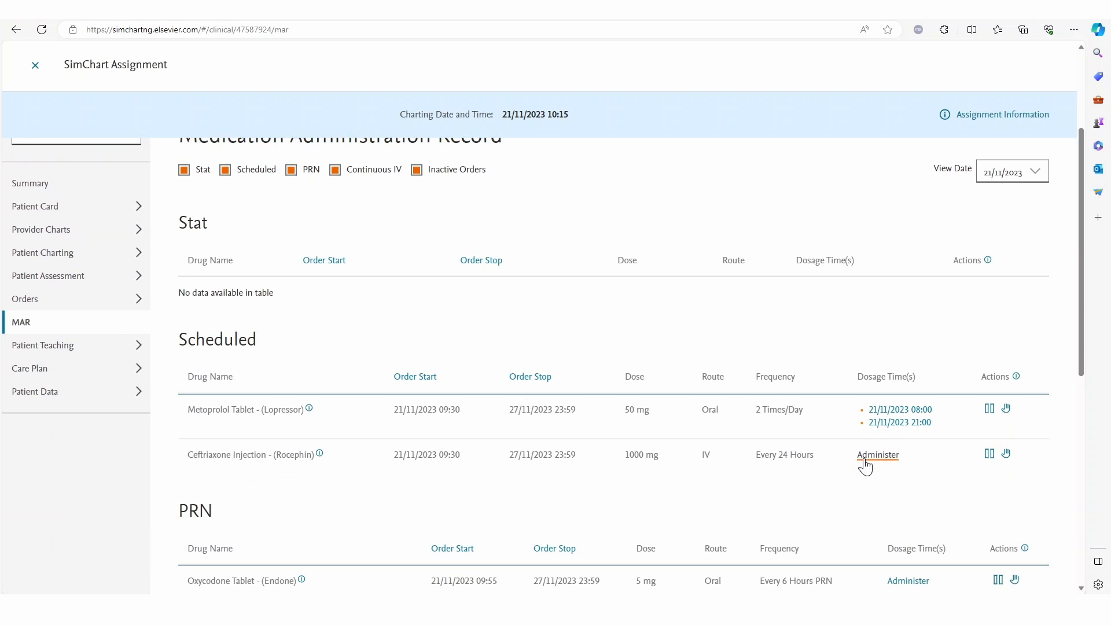
pyautogui.click(878, 454)
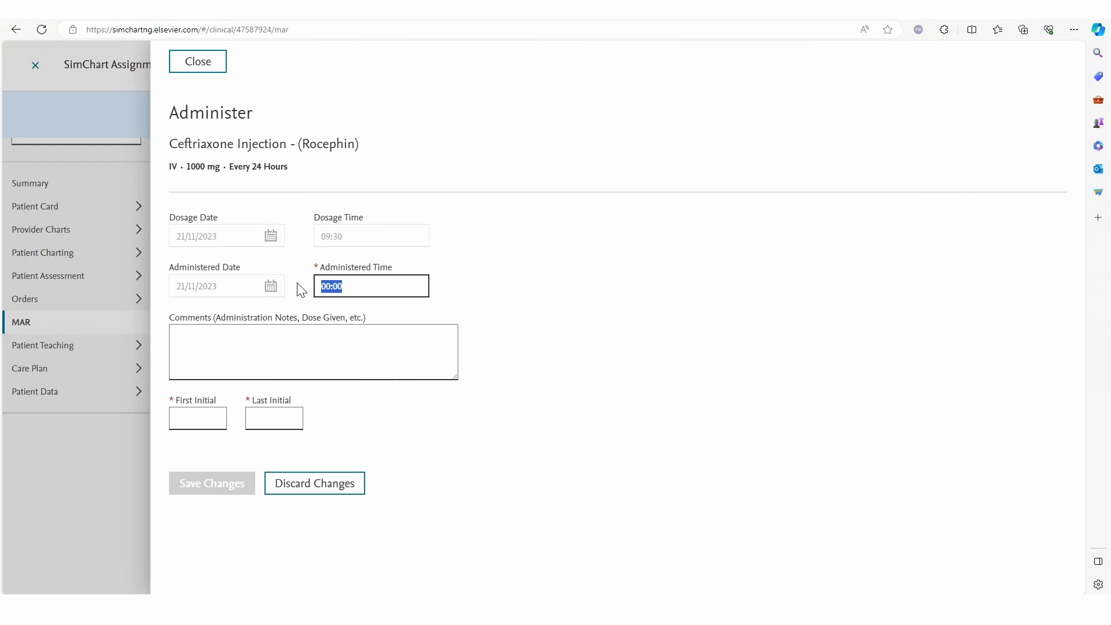
pyautogui.write('09:00')
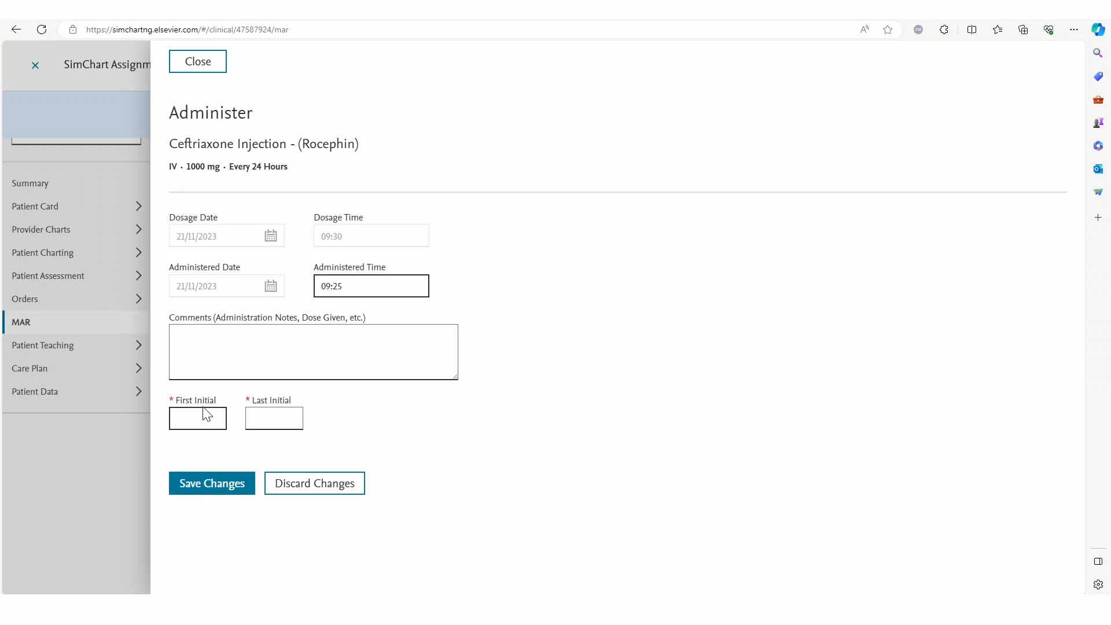
pyautogui.click(210, 483)
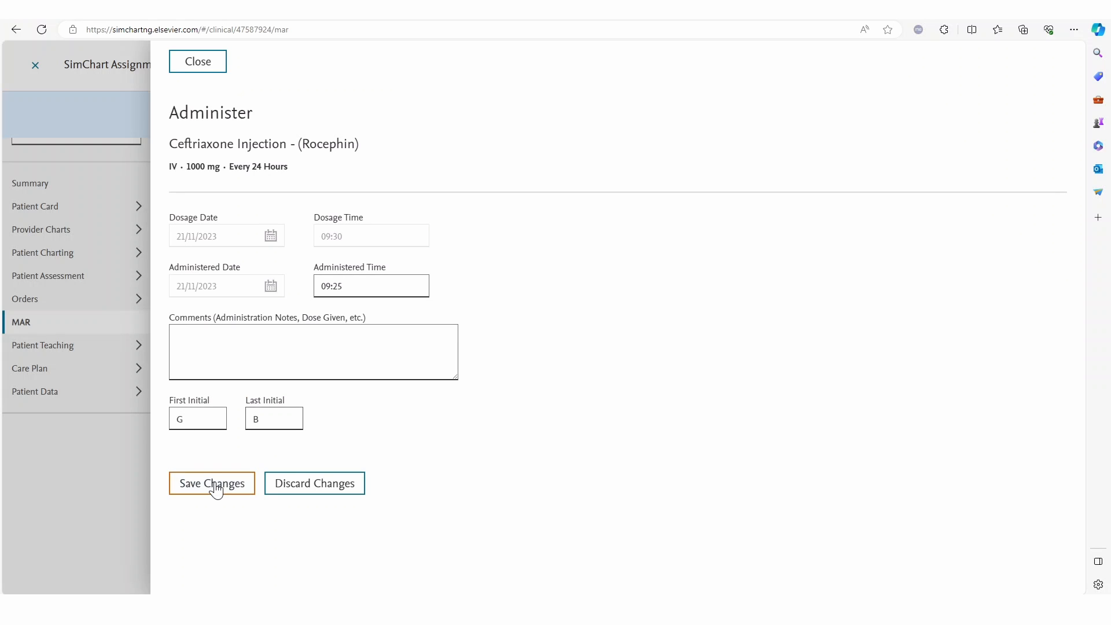
pyautogui.click(211, 483)
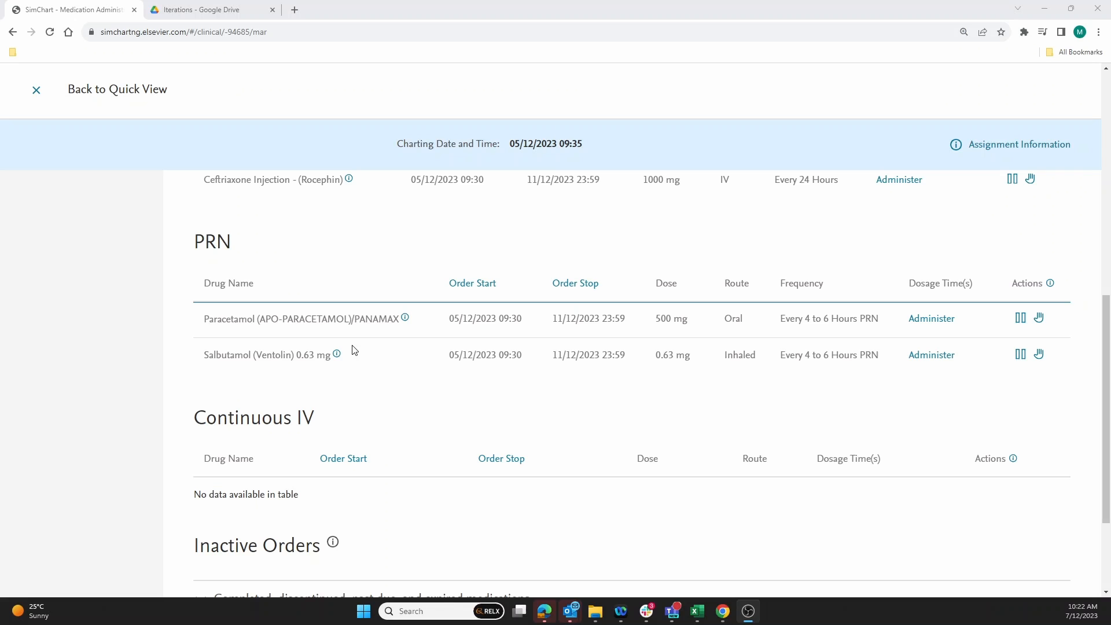
pyautogui.moveTo(1042, 319)
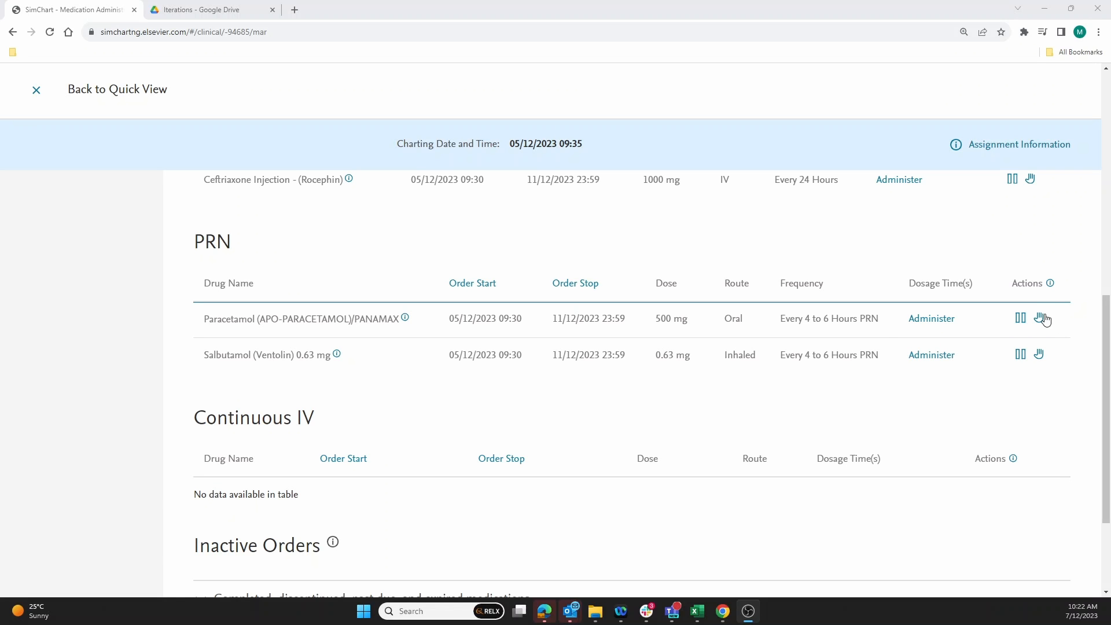
pyautogui.click(1039, 318)
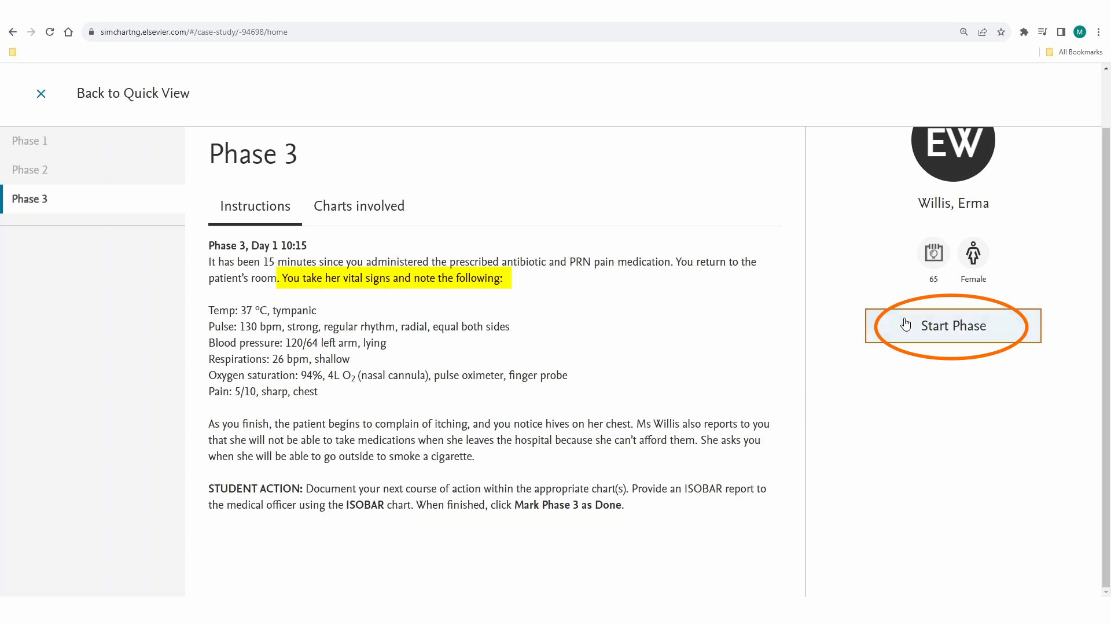
# - Start Phase 3 and enter pulse 130 bpm in a new ISOBAR Situation summary
pyautogui.click(953, 325)
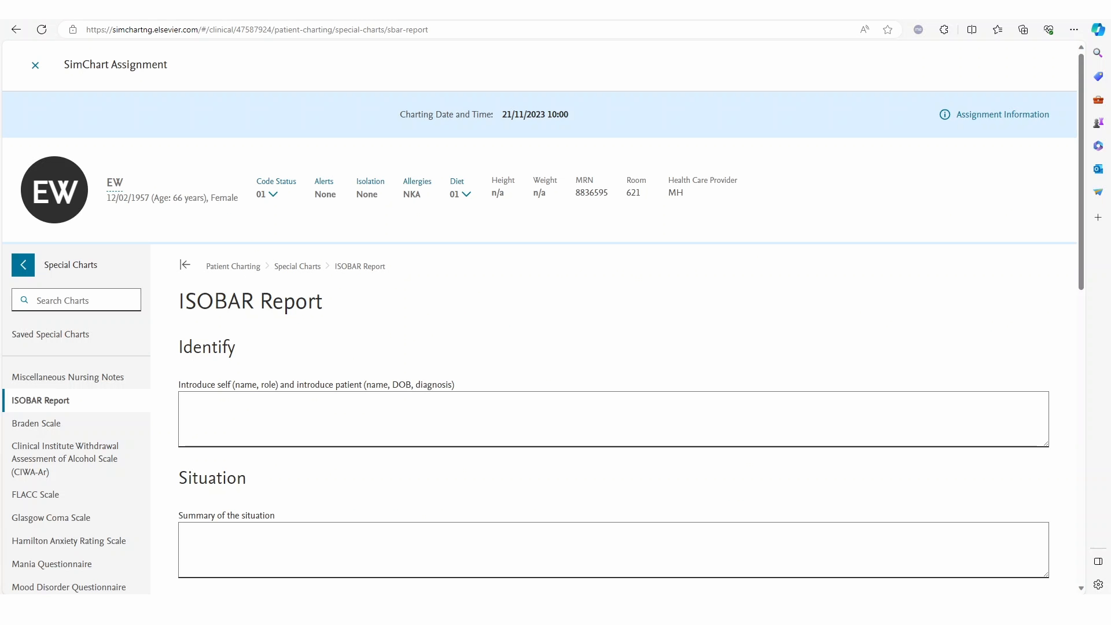
pyautogui.scroll(-3)
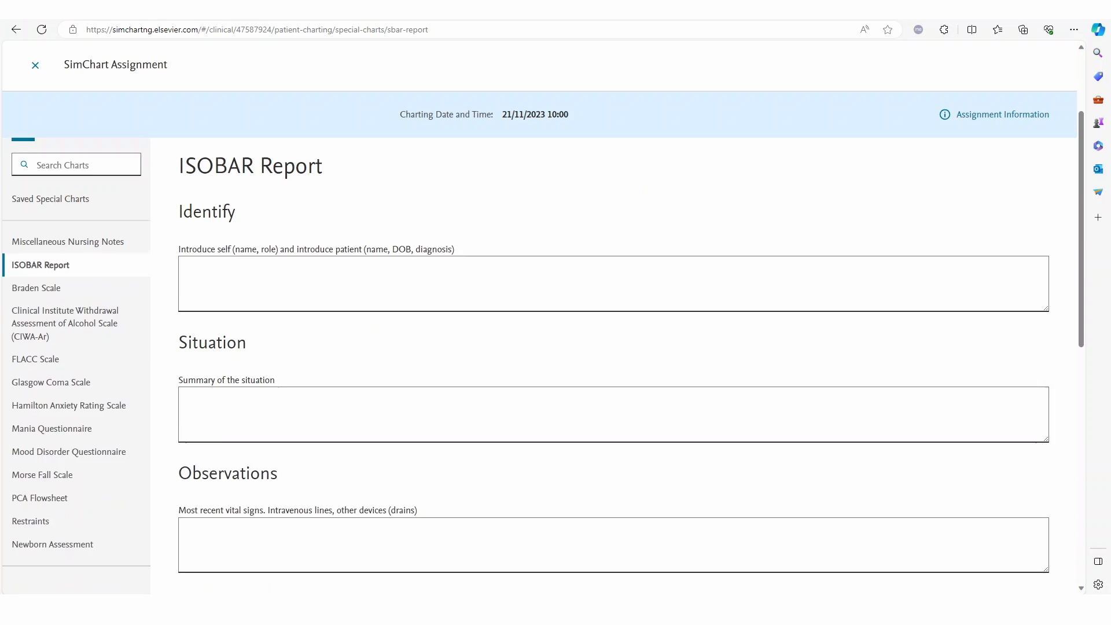
pyautogui.write('Pulse:')
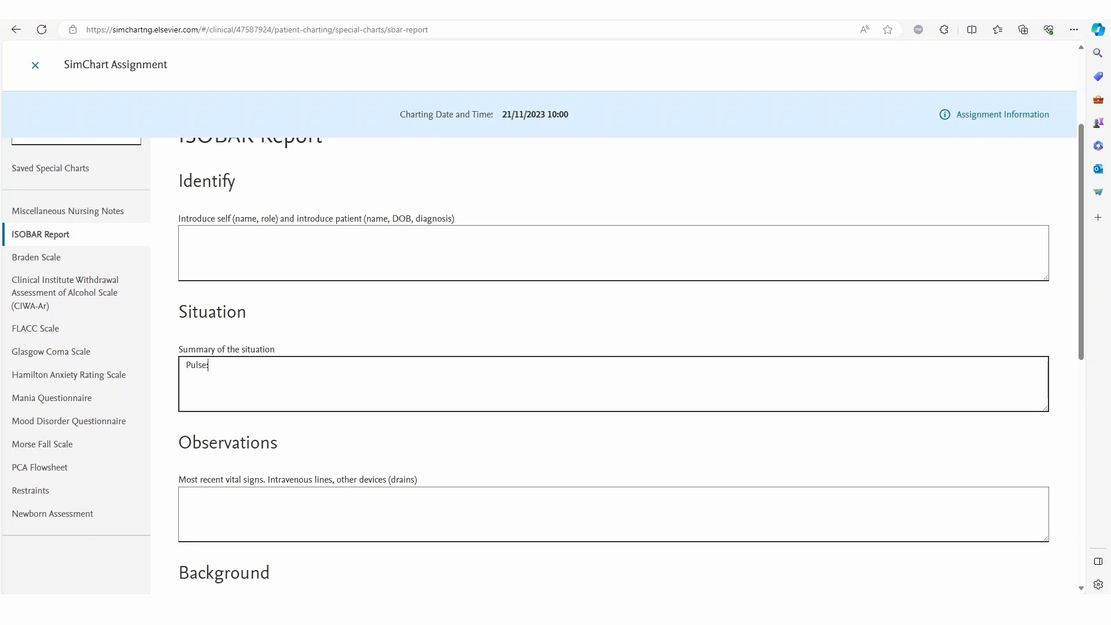
pyautogui.write('130 bpm')
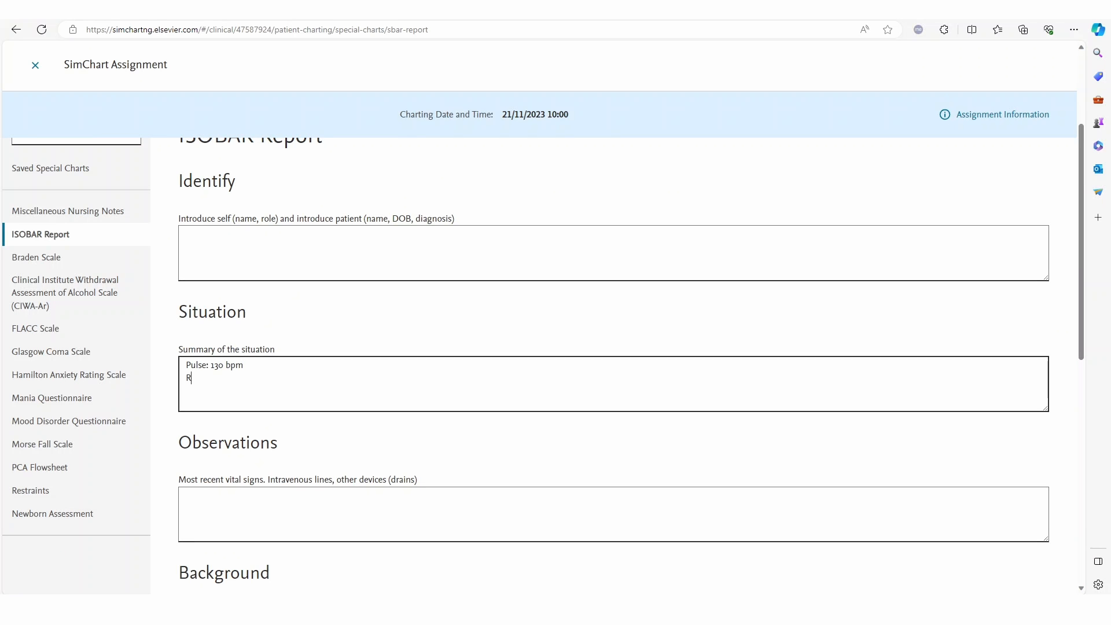
# - Add resp 26, oxygen 94% on 4L and 5/10 sharp chest pain to the Situation
pyautogui.write('esp: 26')
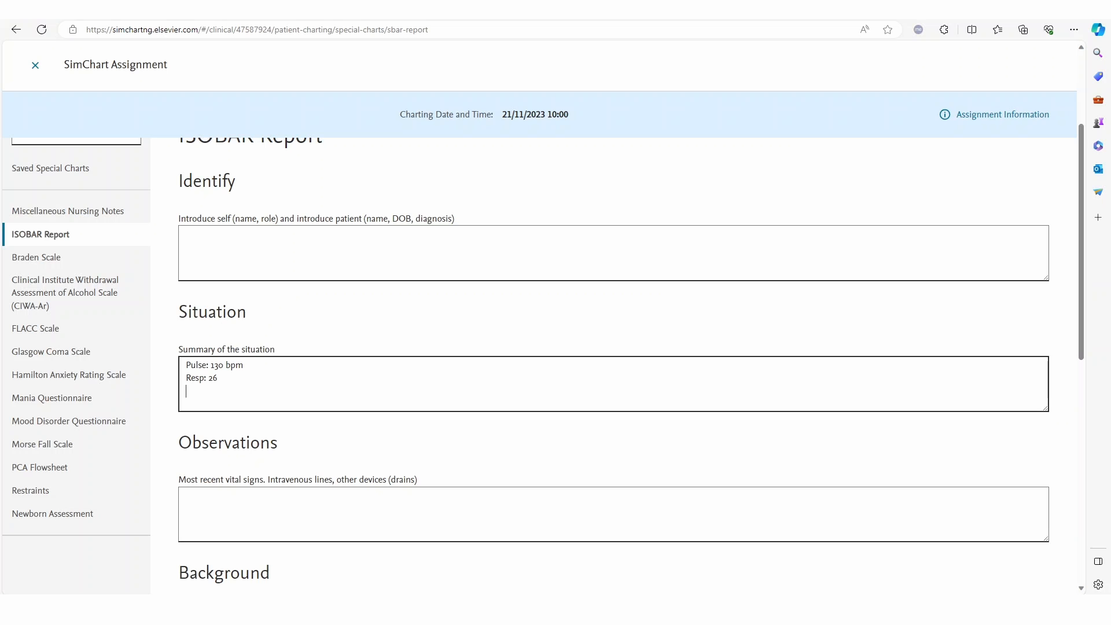
pyautogui.write('Oxygen: 94%, 4L')
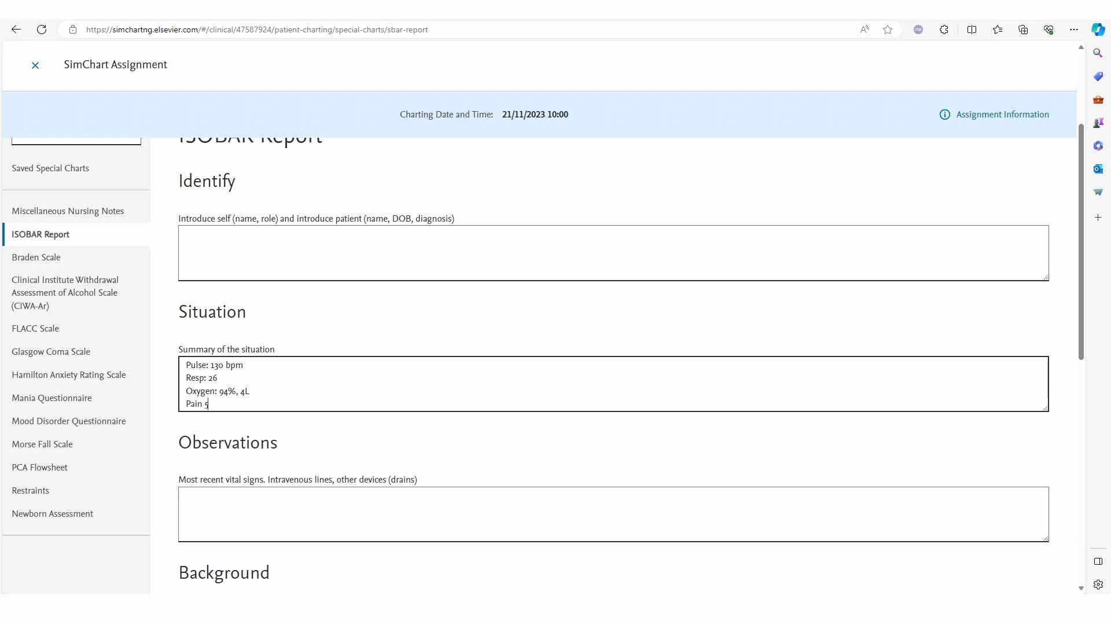
pyautogui.write('/10, sharp, ch')
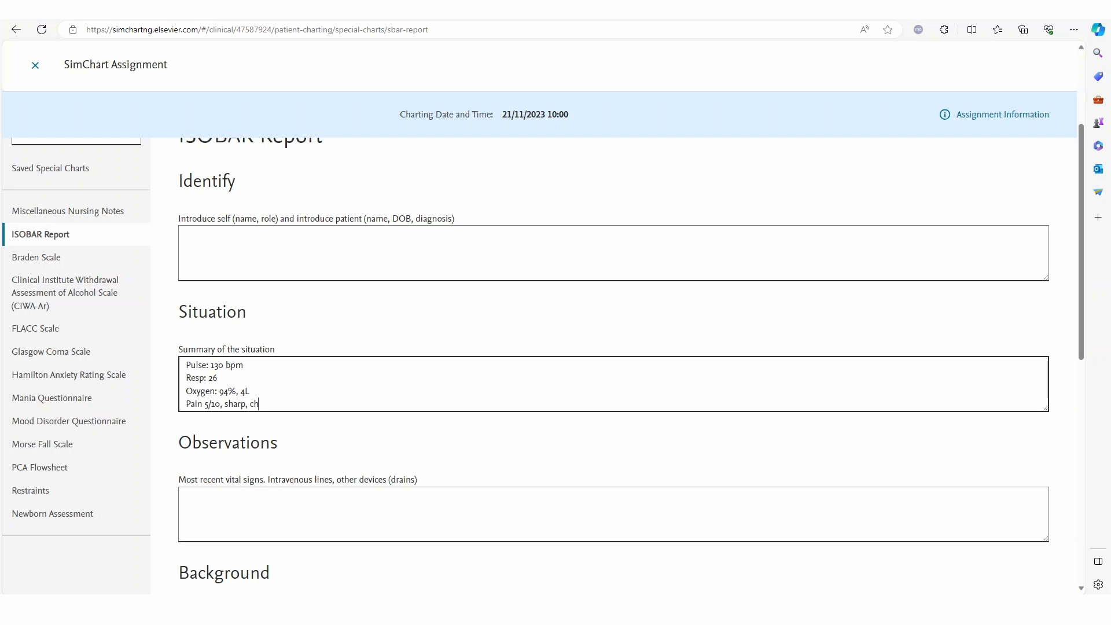
pyautogui.write('est')
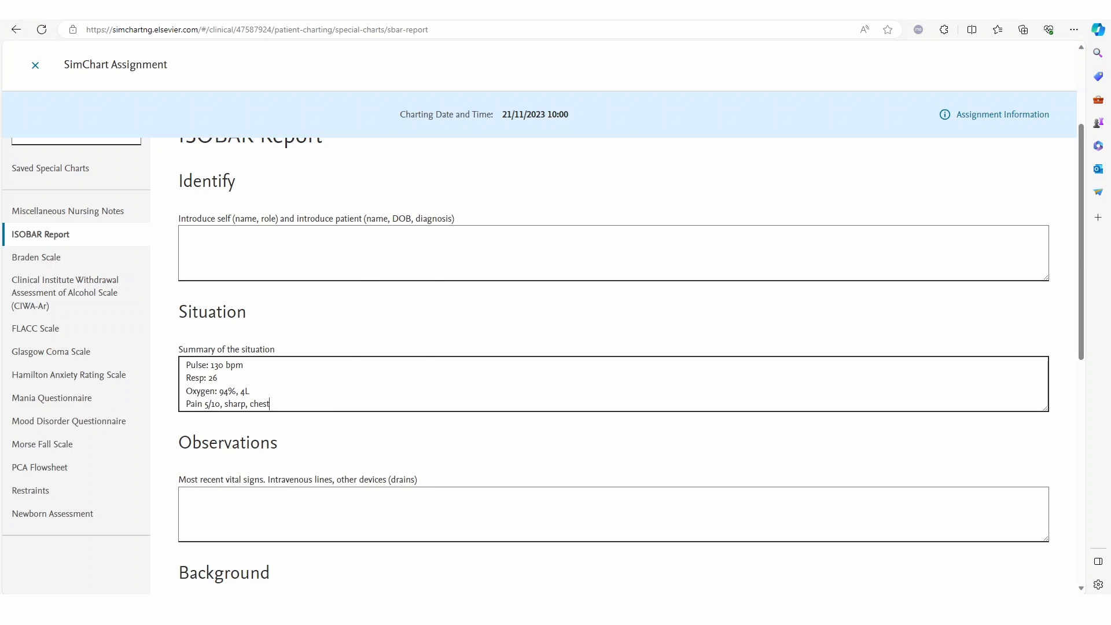